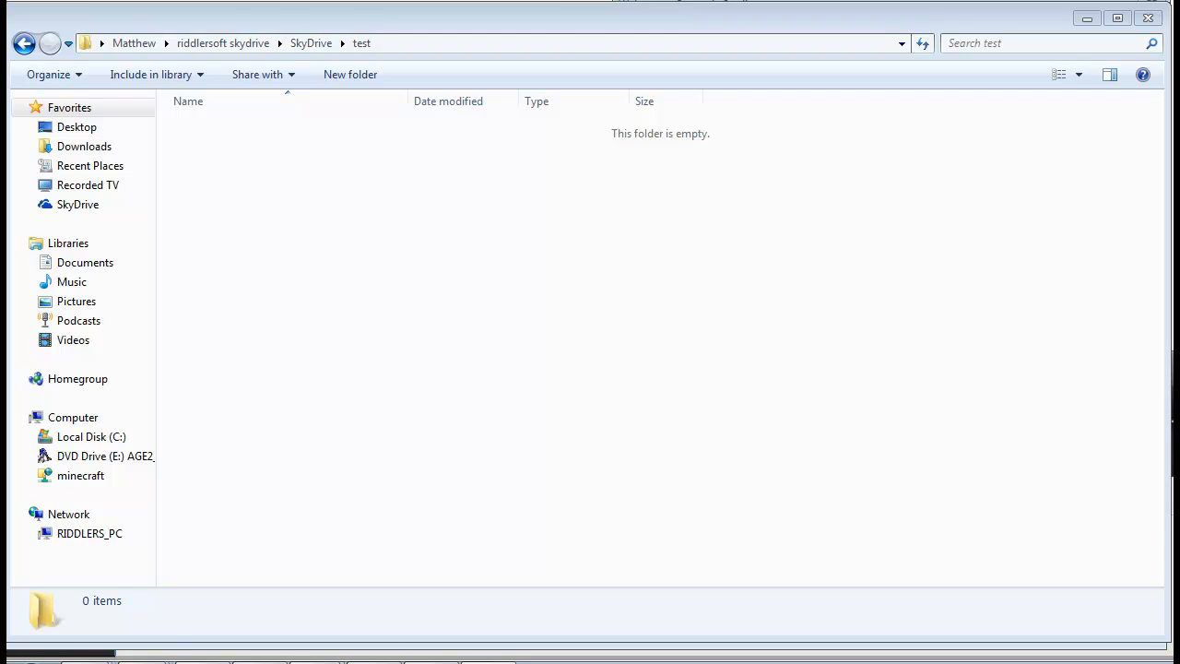
{"action": "mouse_move", "coordinate": [371, 295]}
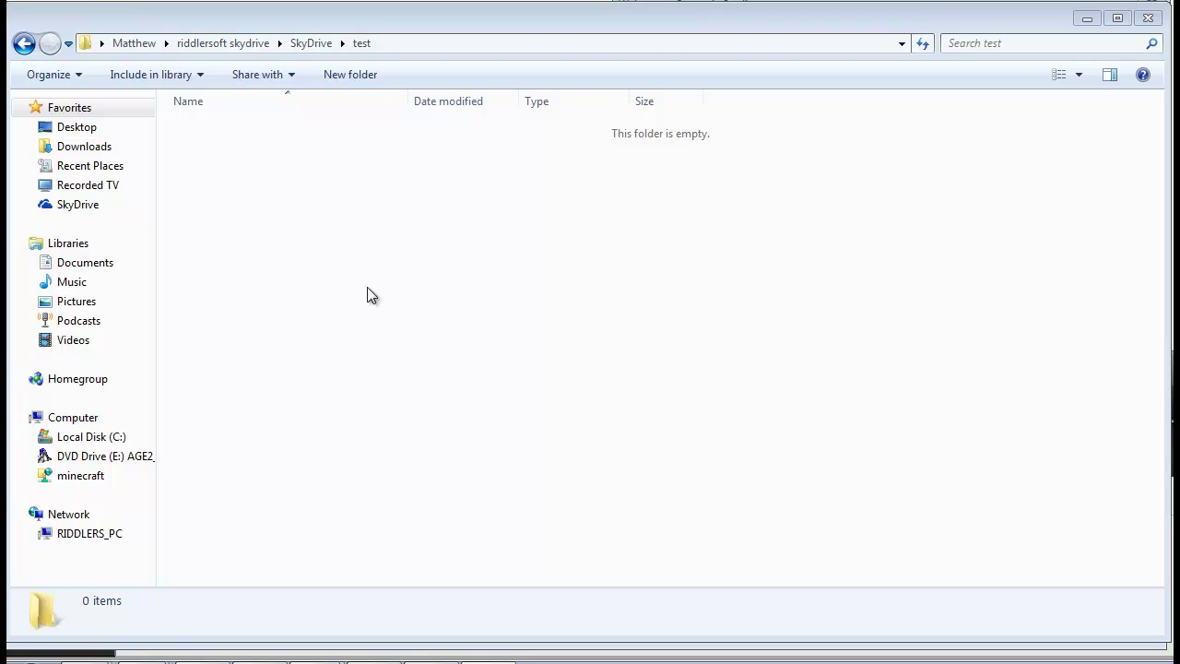
{"action": "mouse_move", "coordinate": [138, 58]}
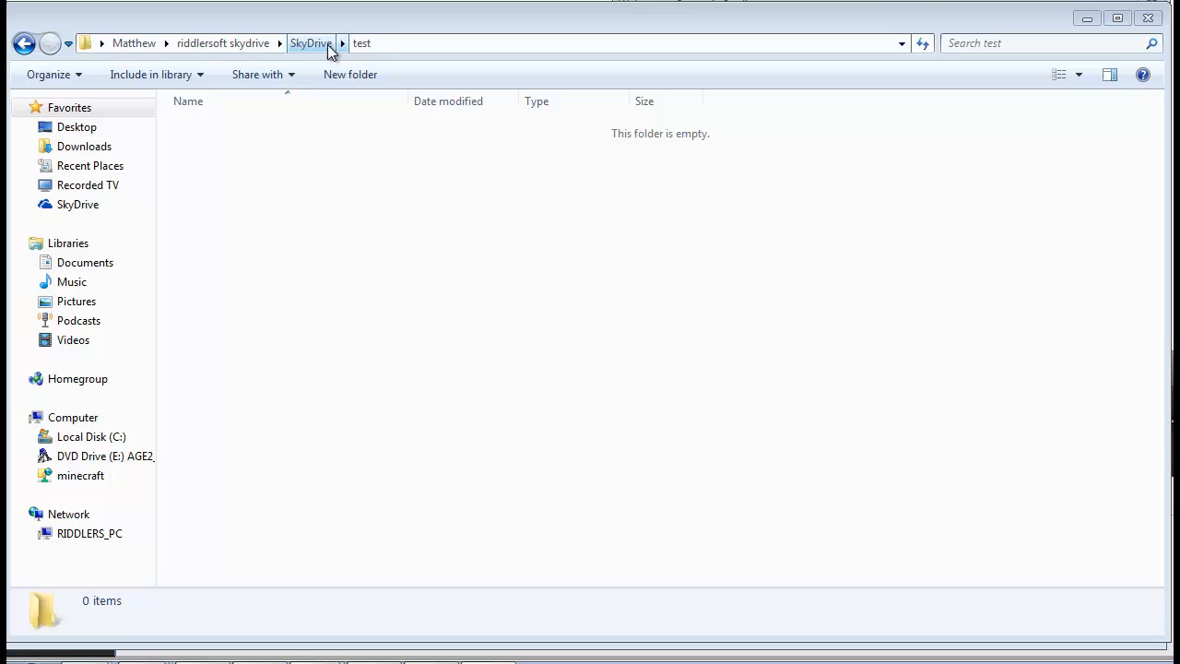
{"action": "mouse_move", "coordinate": [461, 209]}
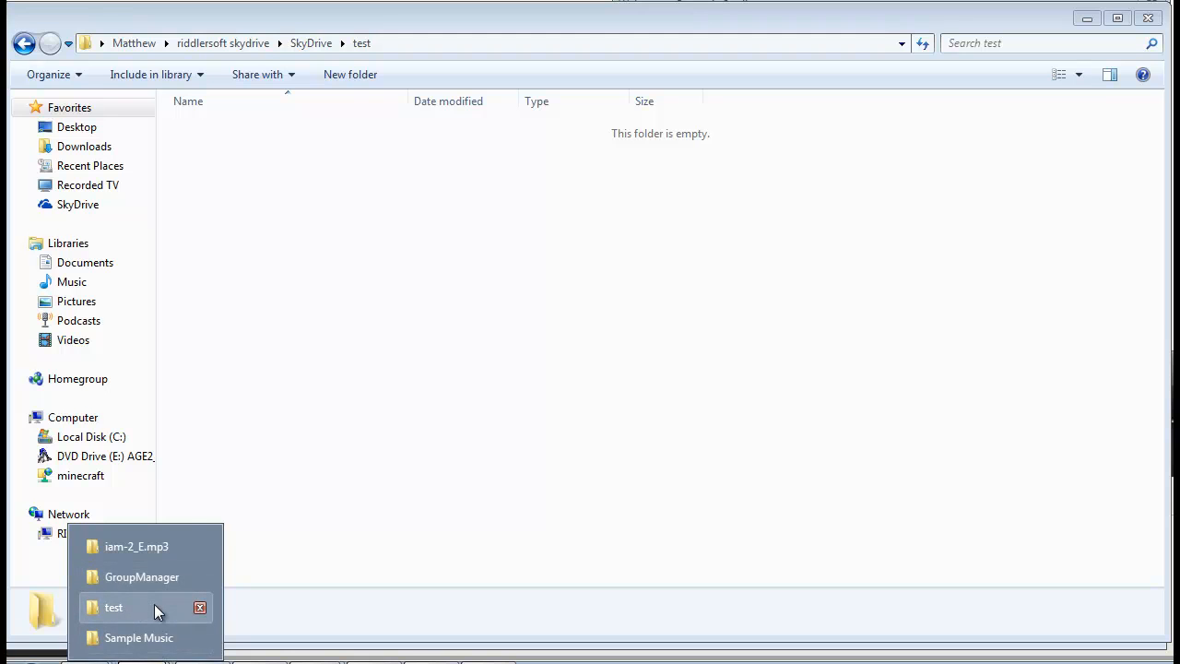
Open the Sample Music folder from the taskbar jump list.
{"action": "left_click", "coordinate": [139, 637]}
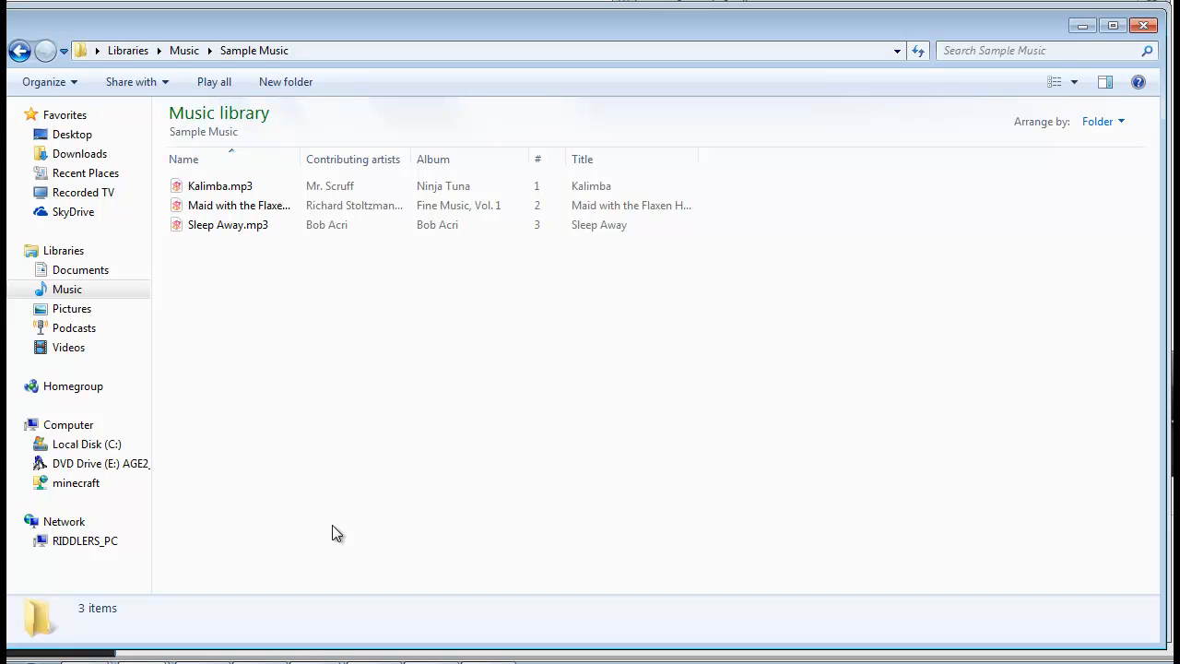
{"action": "mouse_move", "coordinate": [429, 481]}
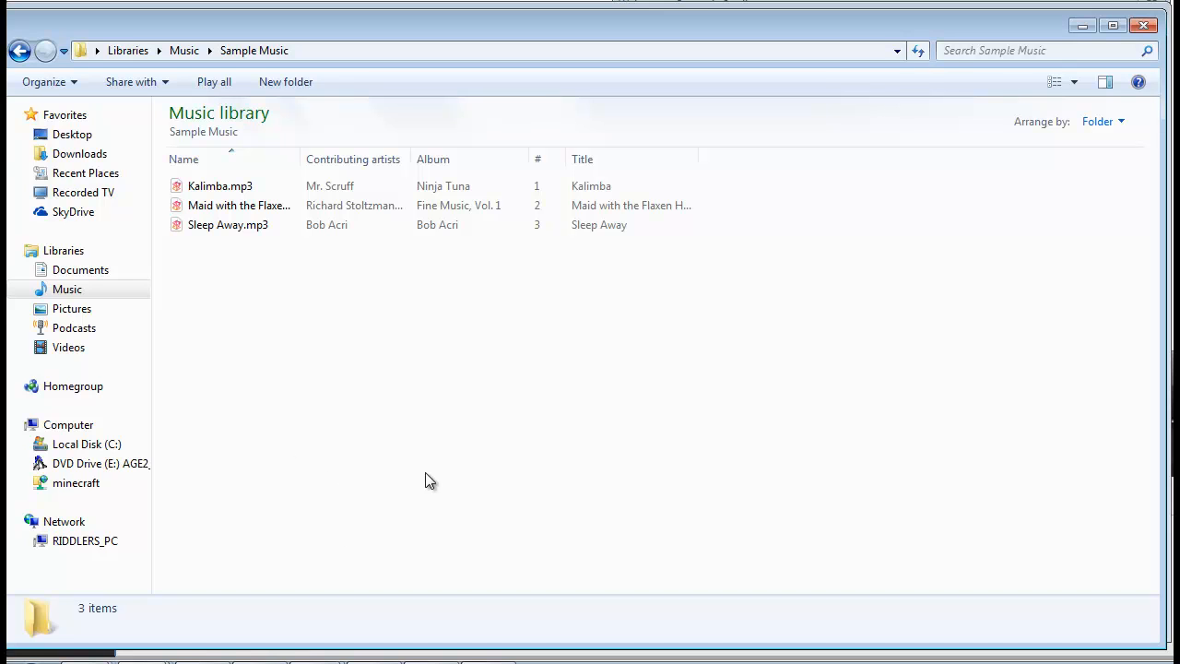
{"action": "mouse_move", "coordinate": [408, 421]}
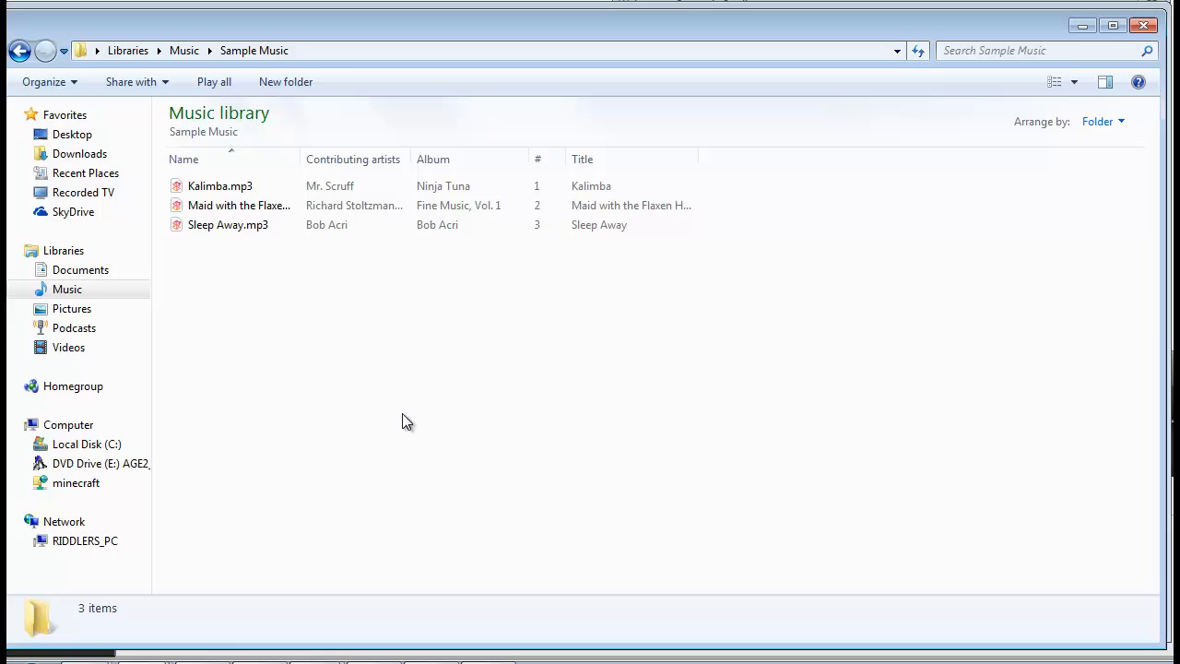
{"action": "mouse_move", "coordinate": [473, 526]}
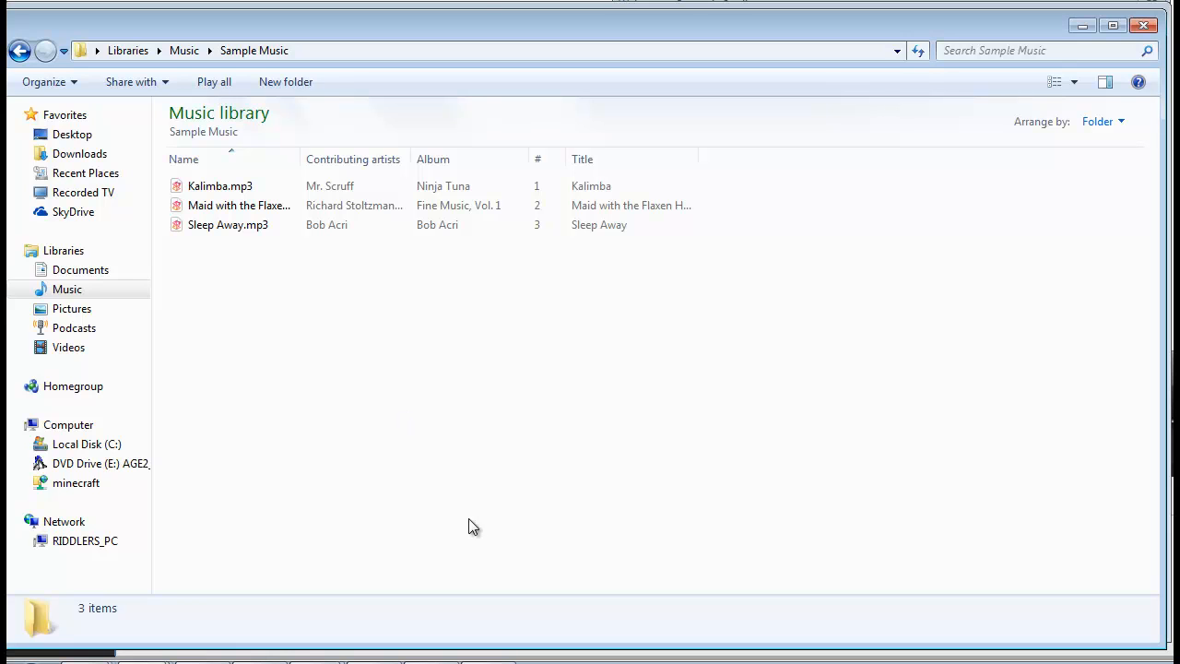
{"action": "mouse_move", "coordinate": [482, 9]}
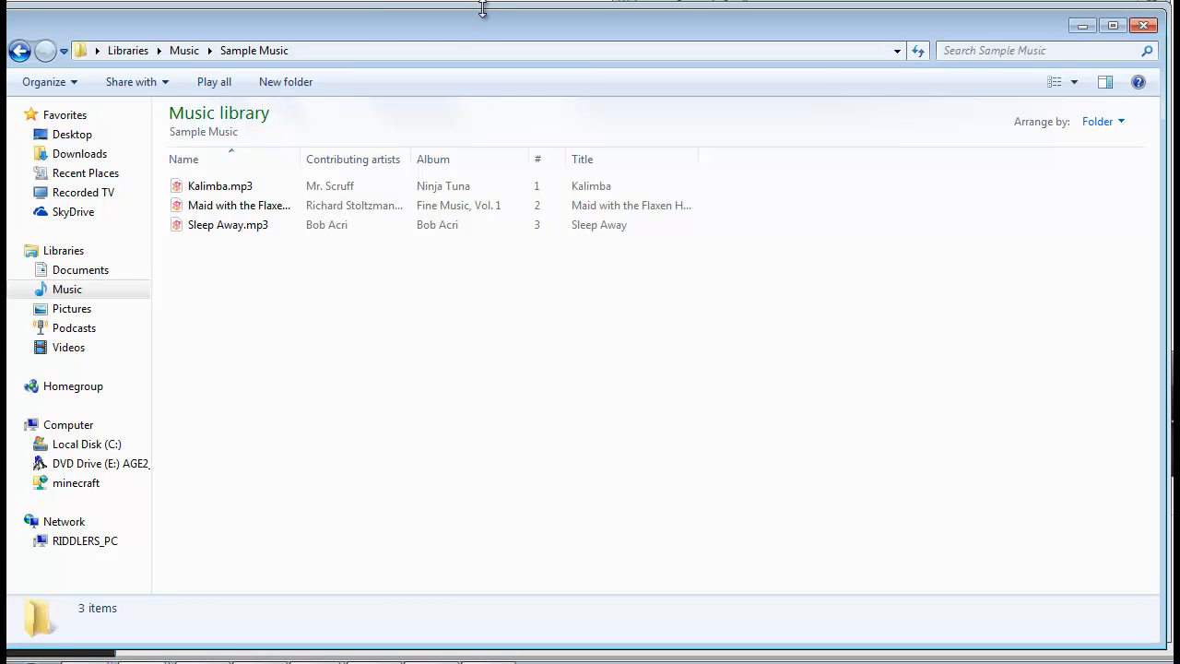
Create a cmd.exe shortcut in the empty SkyDrive test folder and bring up its options.
{"action": "right_click", "coordinate": [415, 171]}
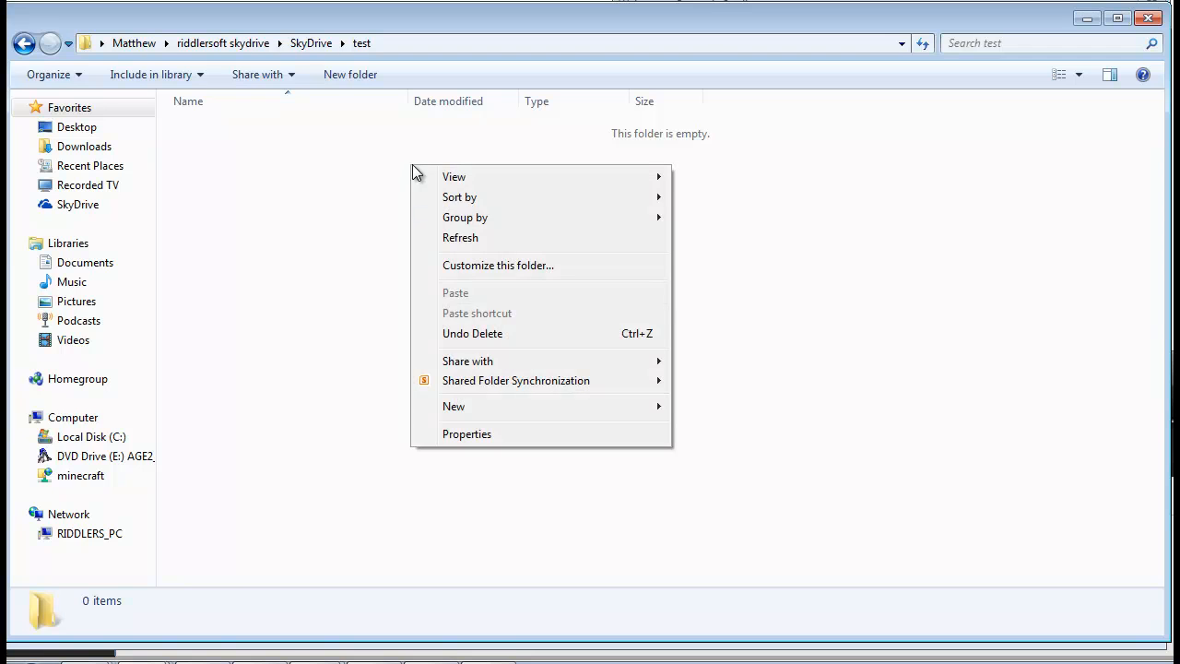
{"action": "left_click", "coordinate": [454, 405]}
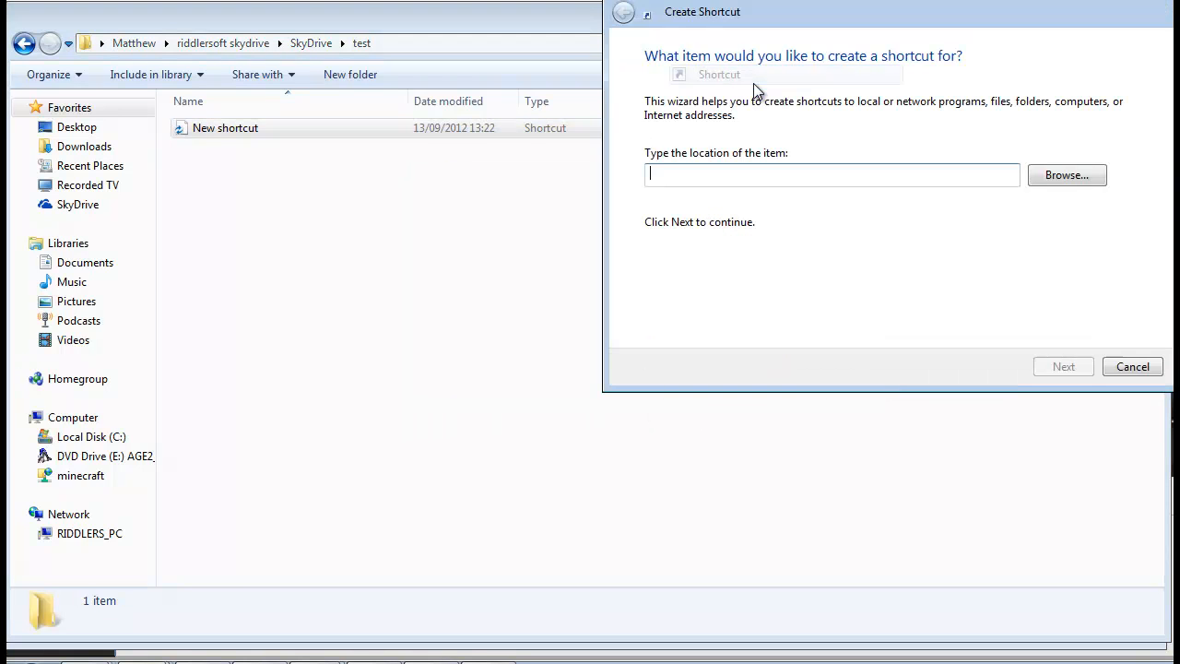
{"action": "type", "text": "c"}
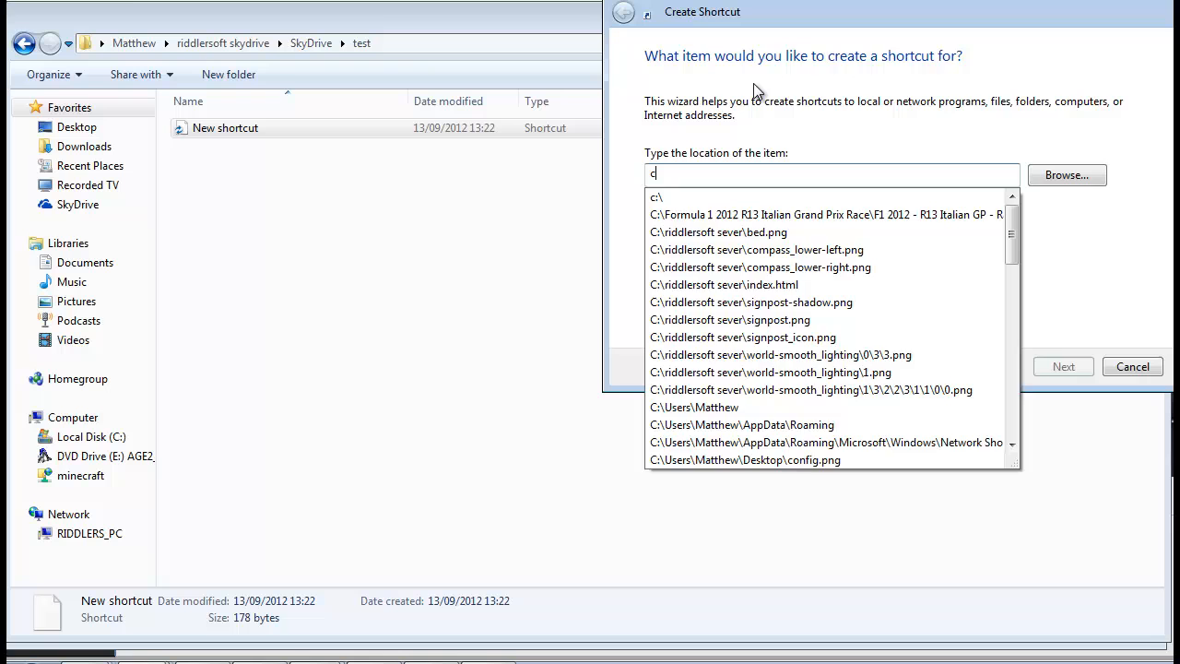
{"action": "left_click", "coordinate": [1063, 366]}
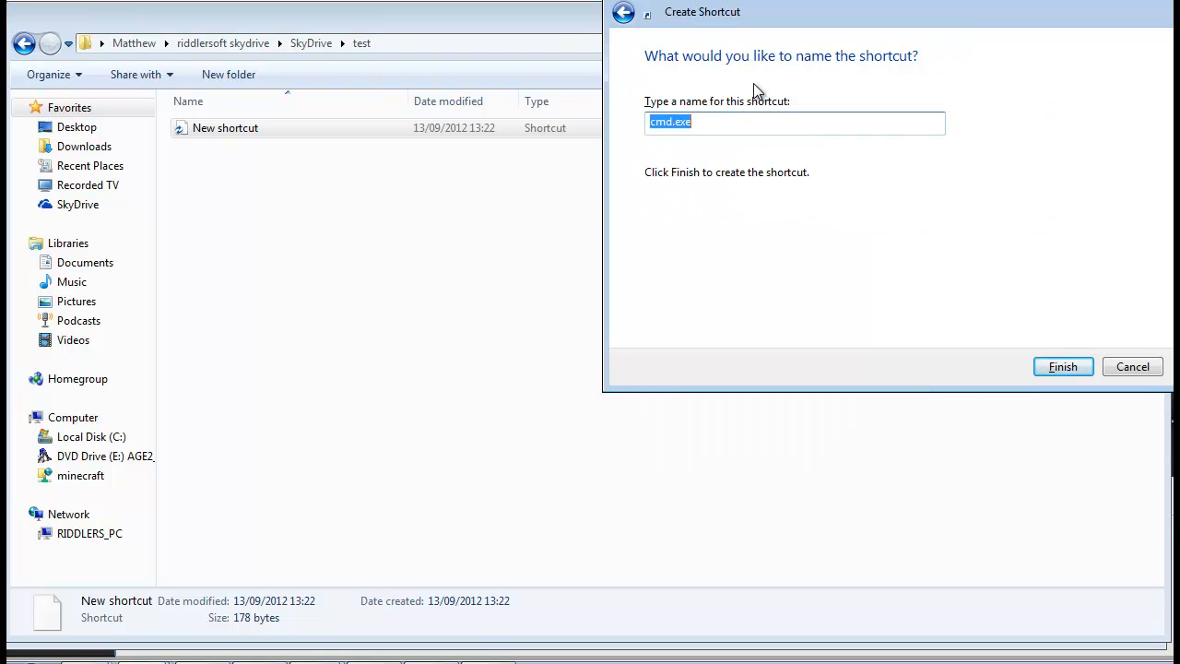
{"action": "left_click", "coordinate": [1063, 367]}
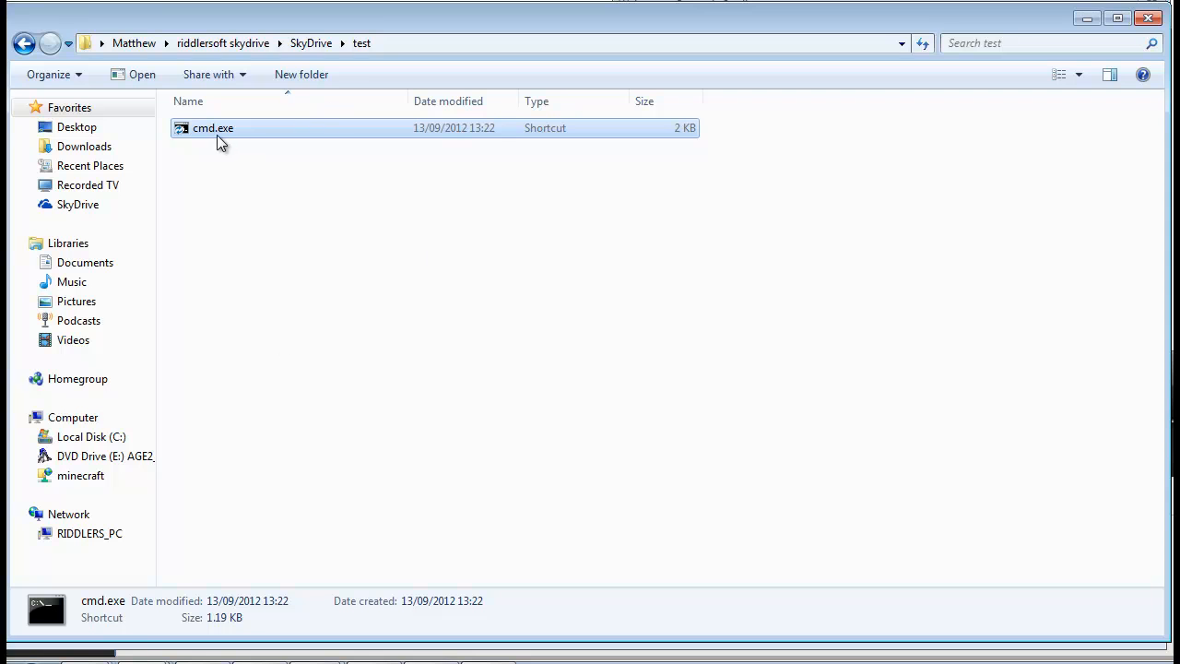
{"action": "right_click", "coordinate": [213, 127]}
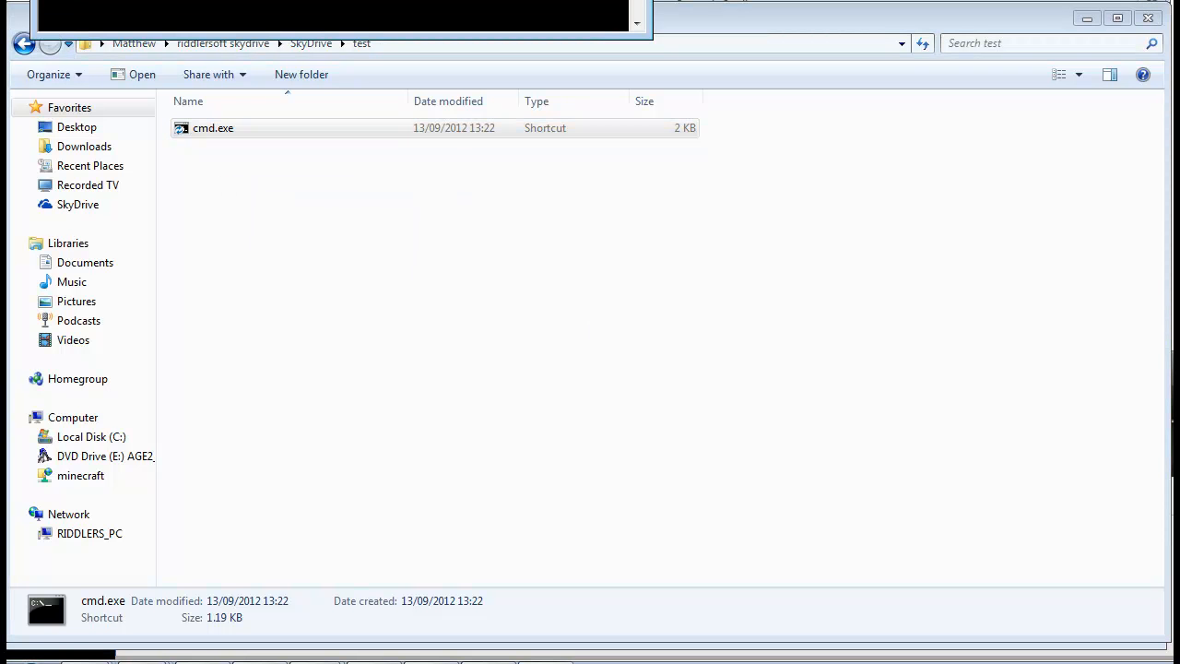
Launch the administrator command prompt and copy the test folder's full path from the address bar.
{"action": "double_click", "coordinate": [213, 128]}
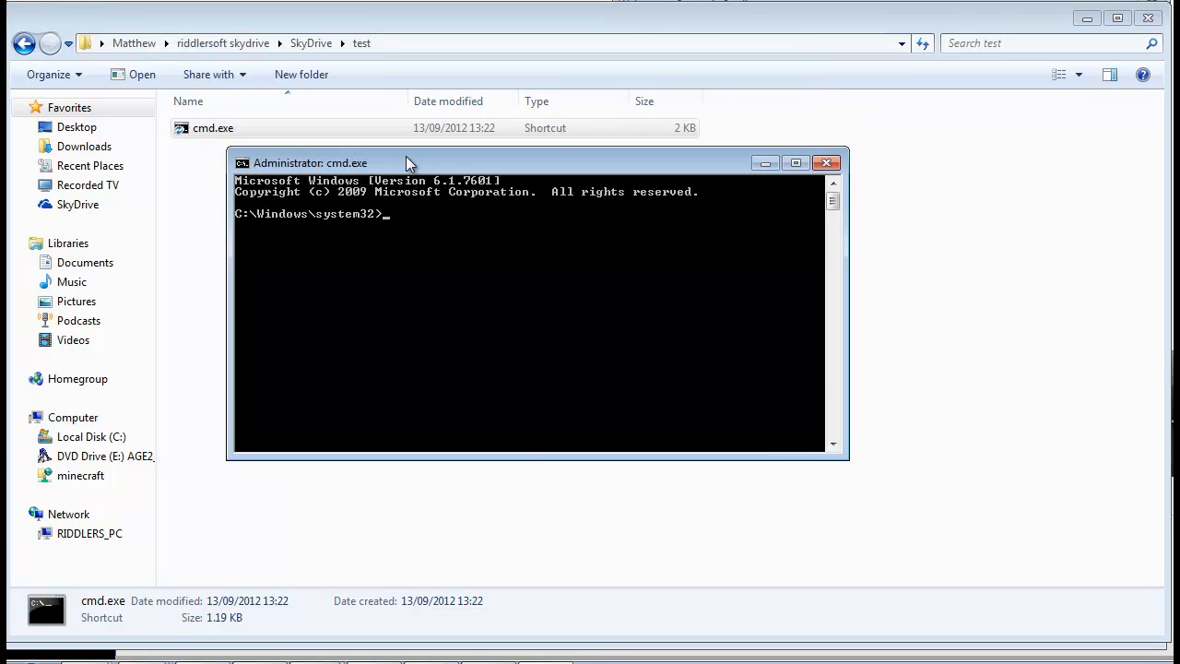
{"action": "mouse_move", "coordinate": [807, 357]}
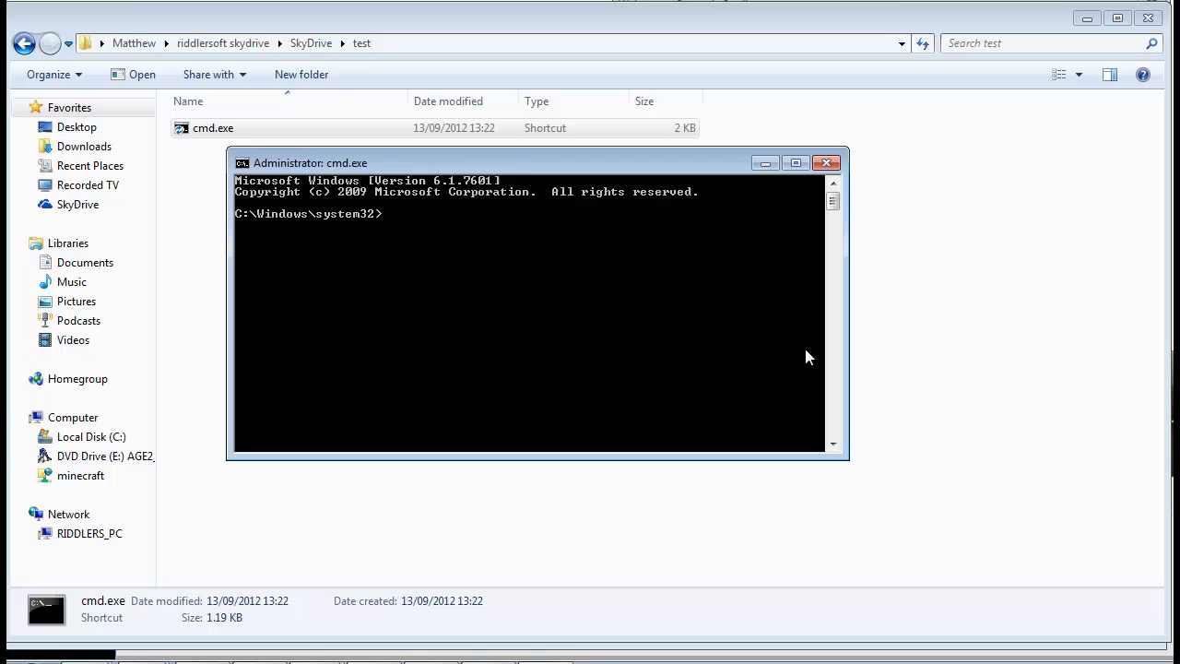
{"action": "mouse_move", "coordinate": [421, 92]}
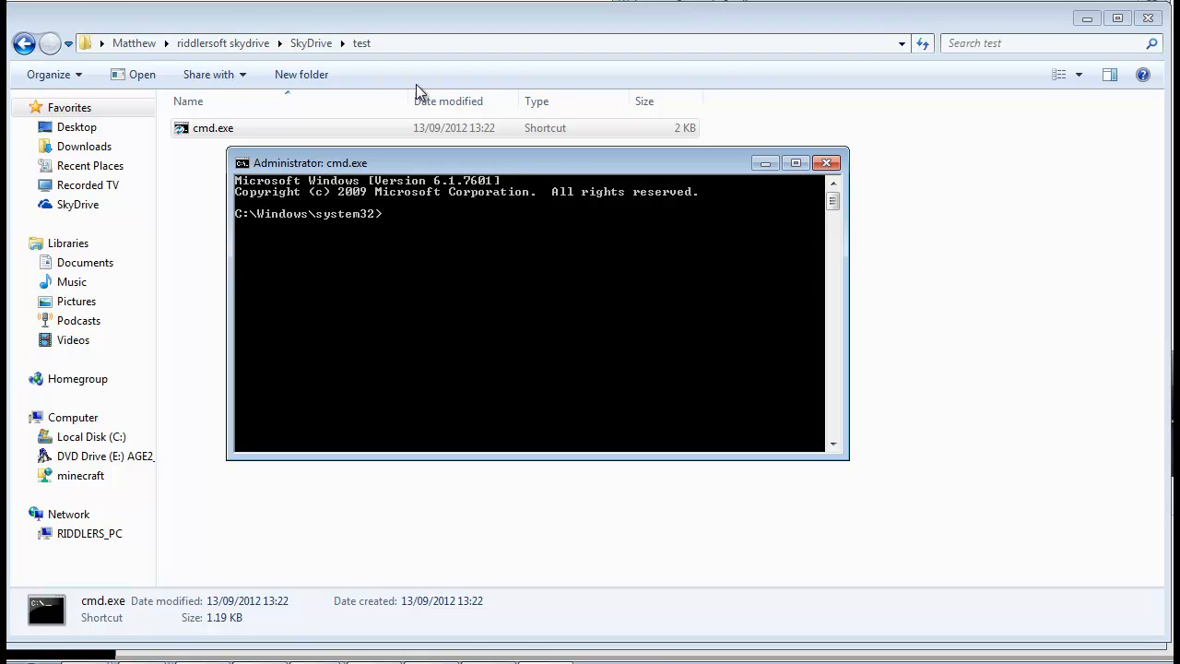
{"action": "left_click", "coordinate": [826, 163]}
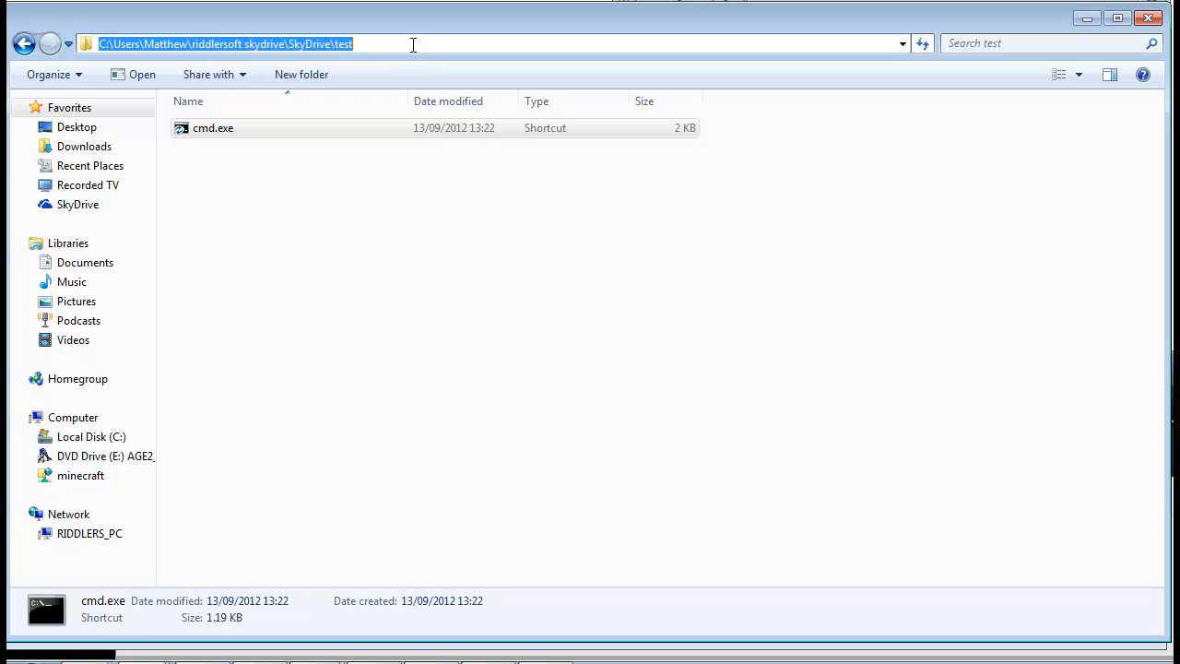
{"action": "mouse_move", "coordinate": [251, 50]}
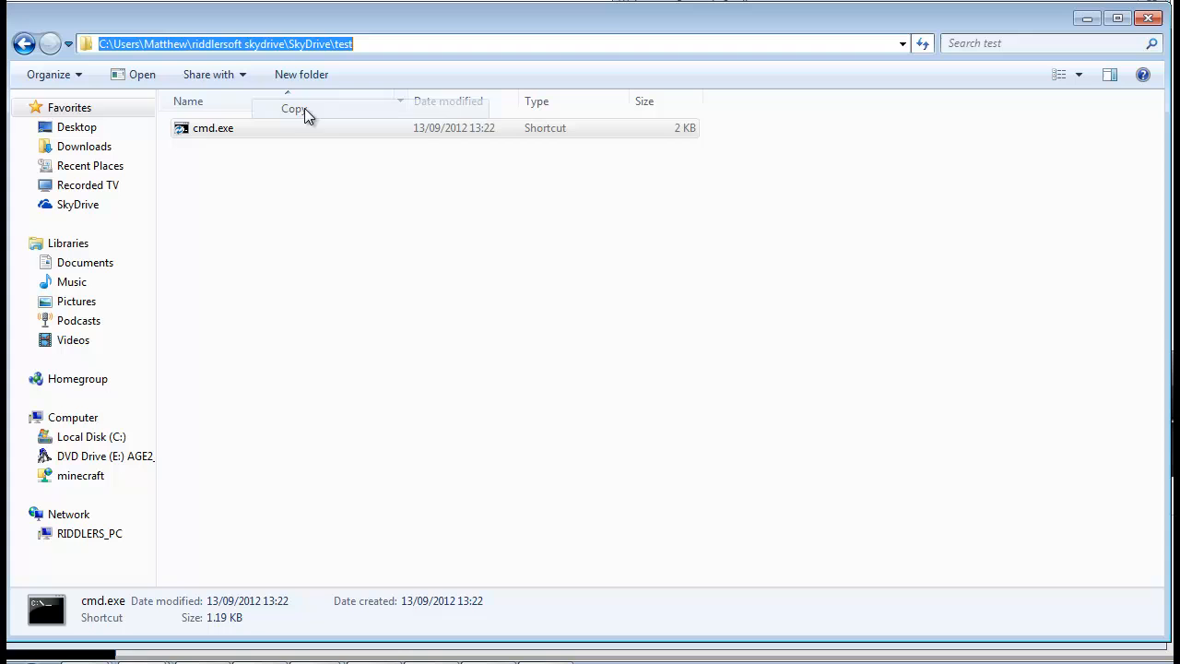
{"action": "double_click", "coordinate": [213, 128]}
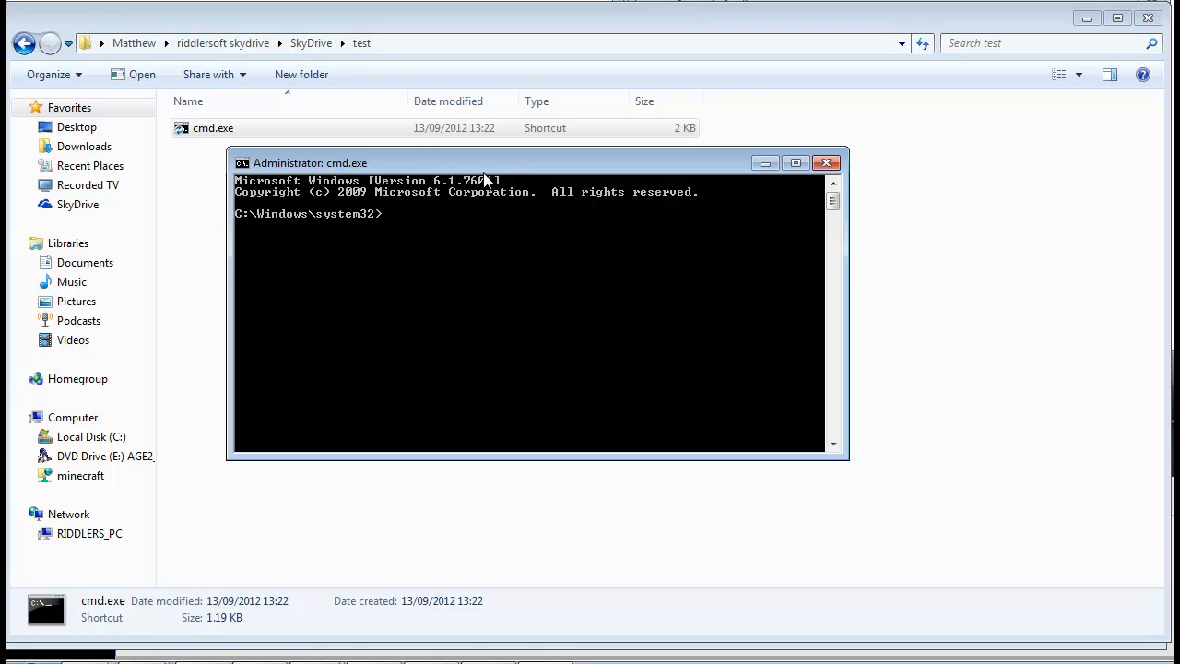
Run cd with the pasted SkyDrive test folder path in quotes.
{"action": "right_click", "coordinate": [311, 163]}
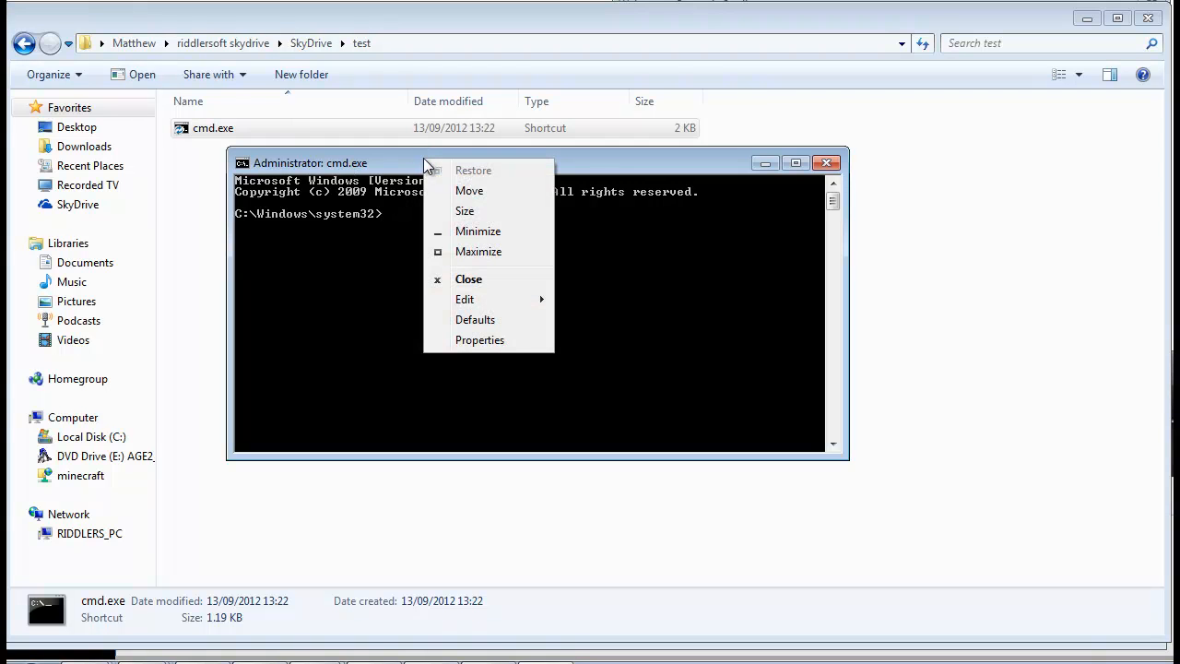
{"action": "left_click", "coordinate": [465, 298]}
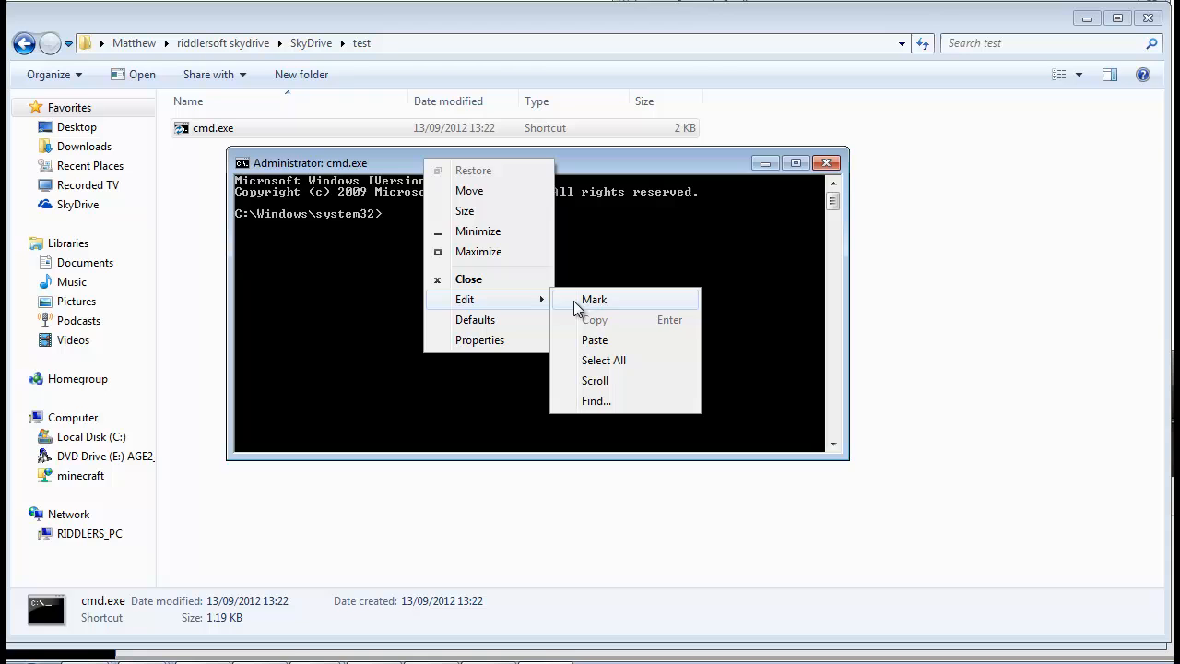
{"action": "left_click", "coordinate": [595, 339]}
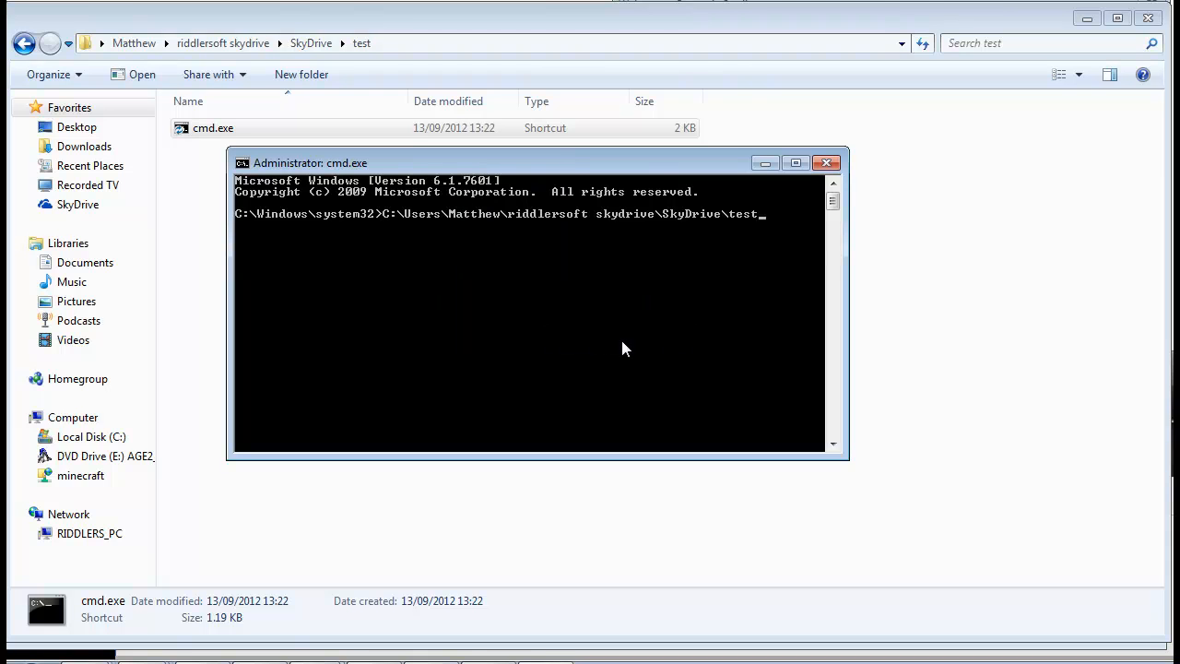
{"action": "mouse_move", "coordinate": [504, 309]}
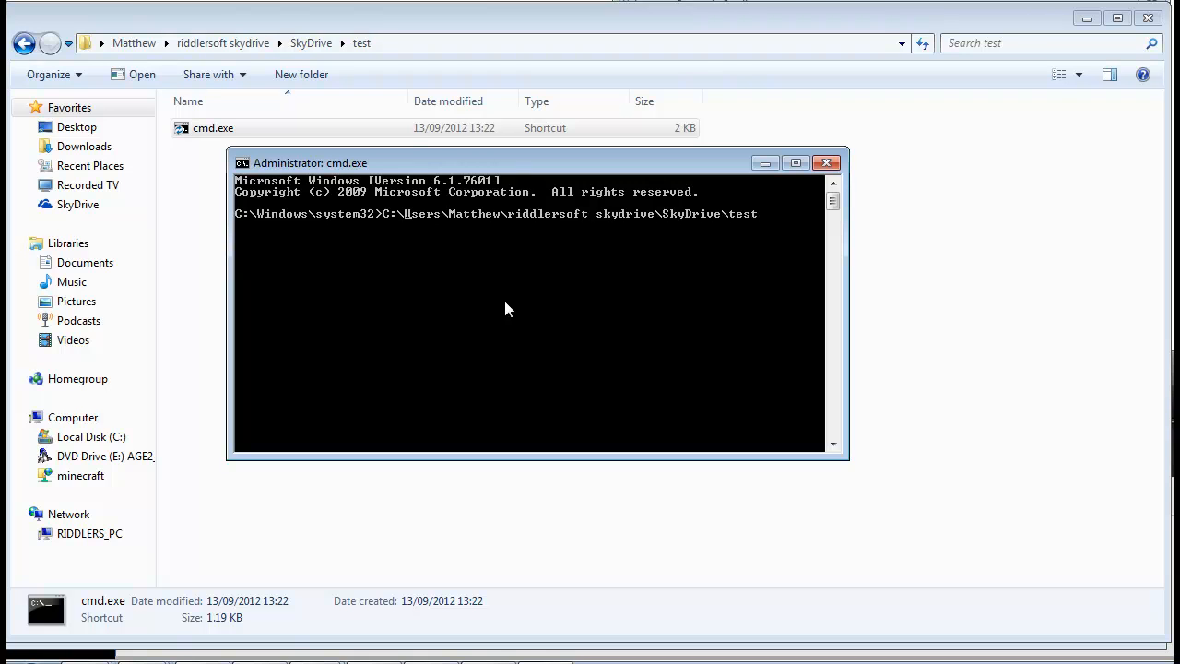
{"action": "type", "text": "cd"}
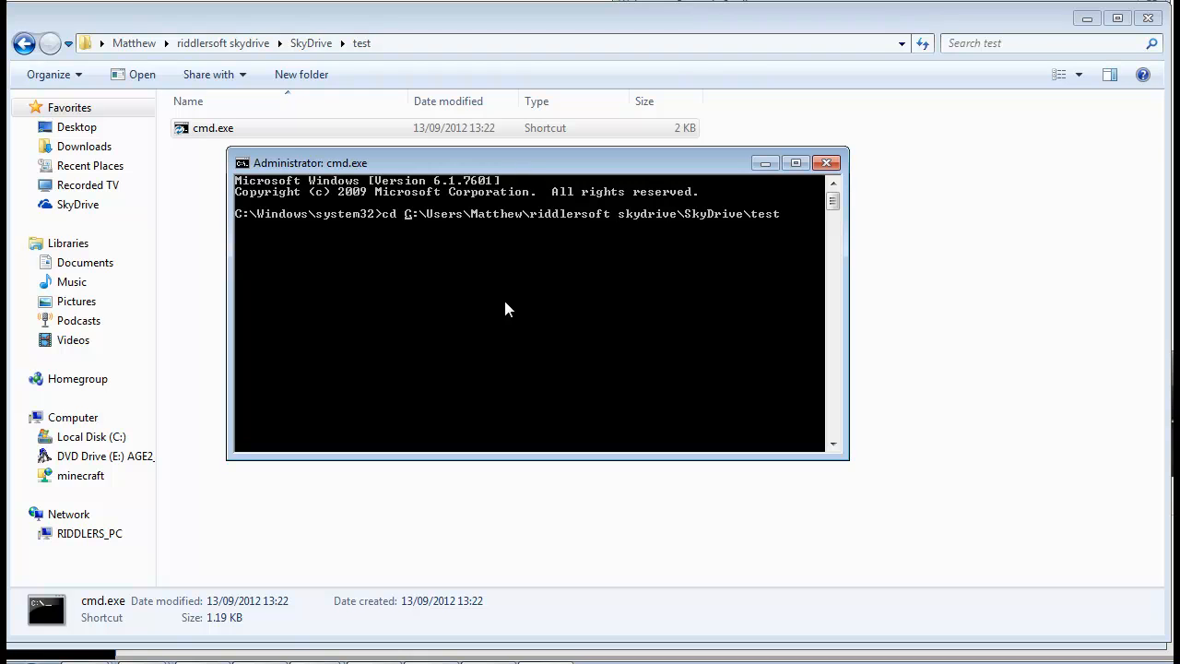
{"action": "type", "text": "\""}
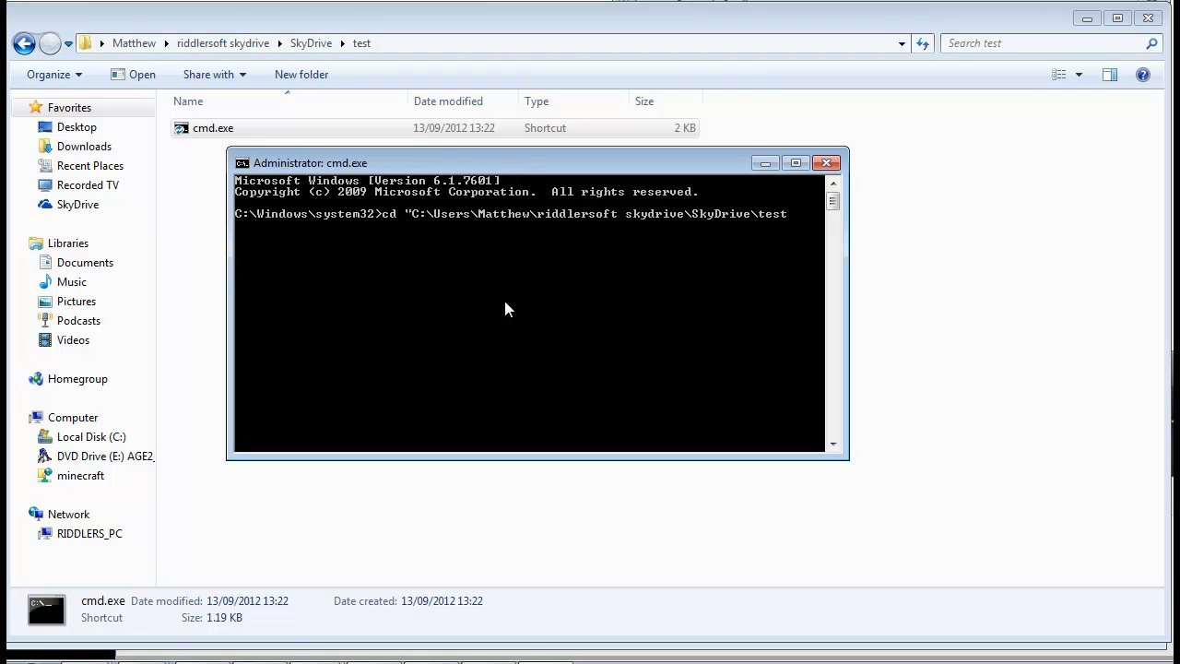
{"action": "type", "text": "\""}
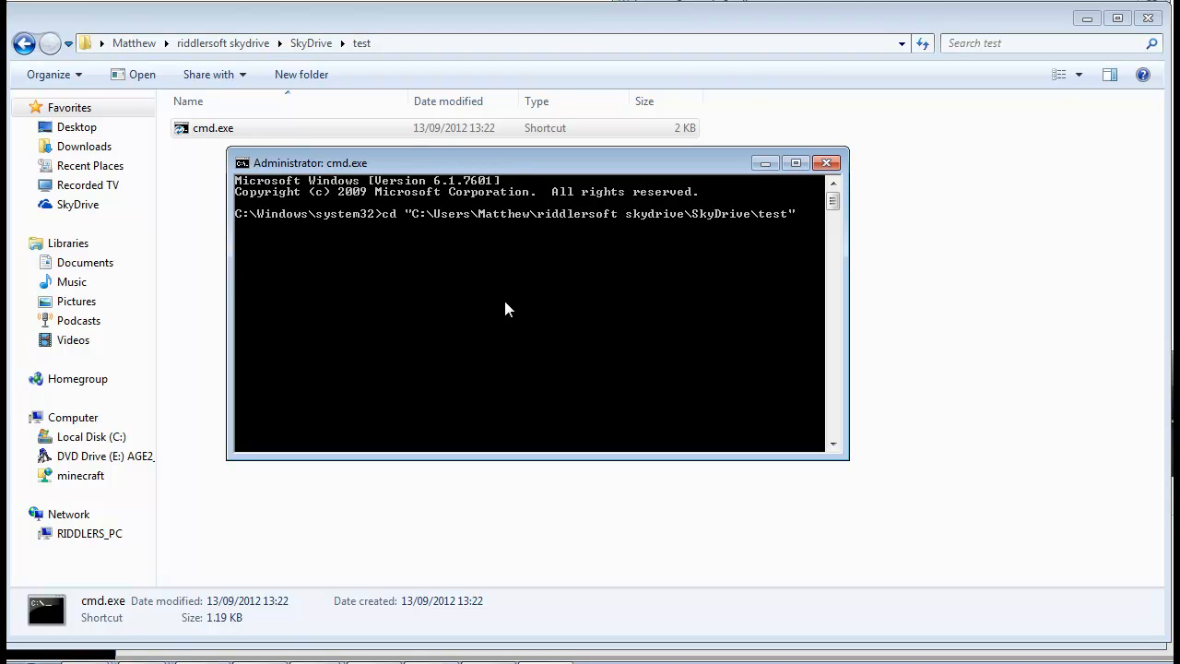
{"action": "mouse_move", "coordinate": [685, 238]}
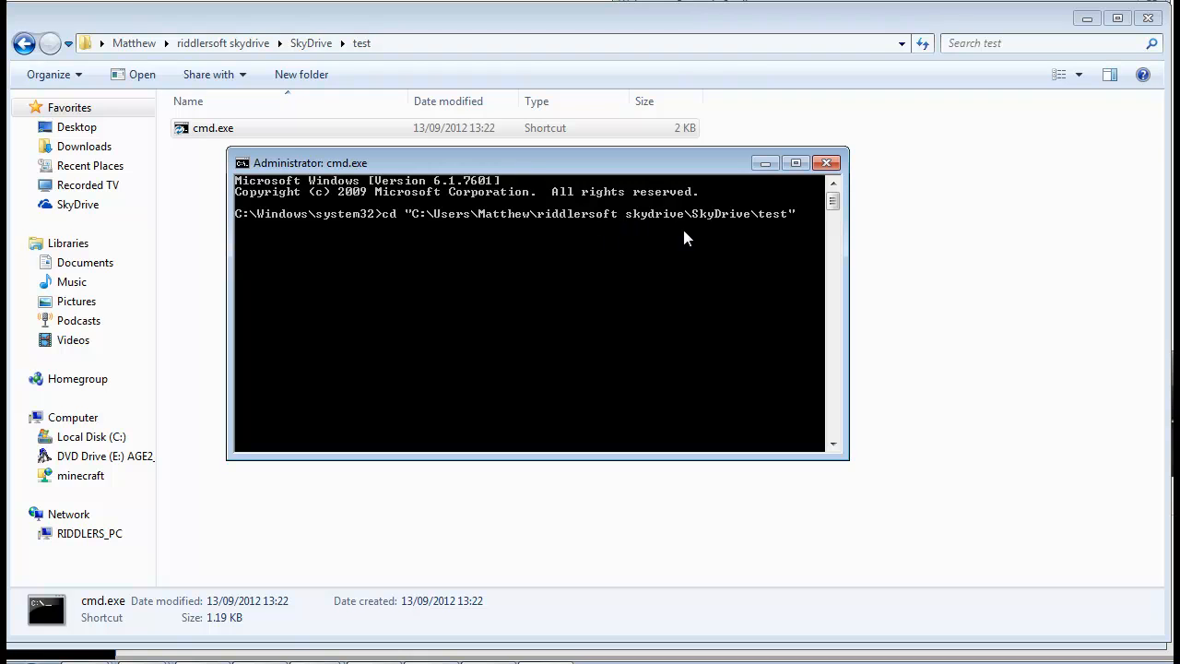
{"action": "key", "text": "Return"}
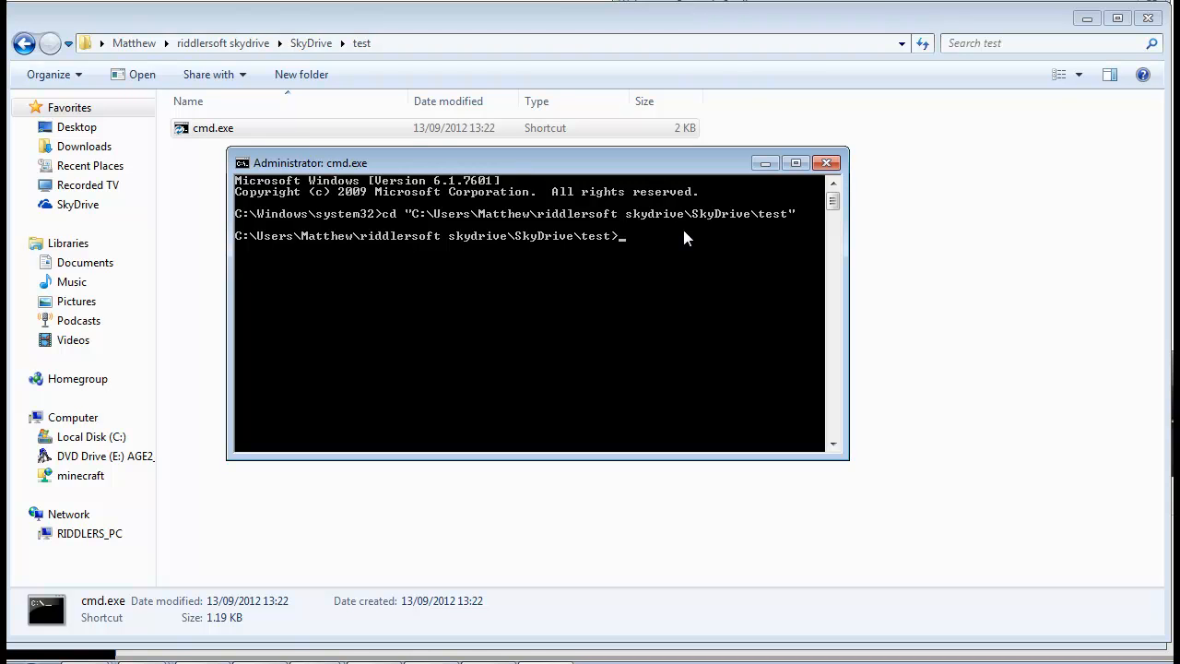
{"action": "mouse_move", "coordinate": [867, 230]}
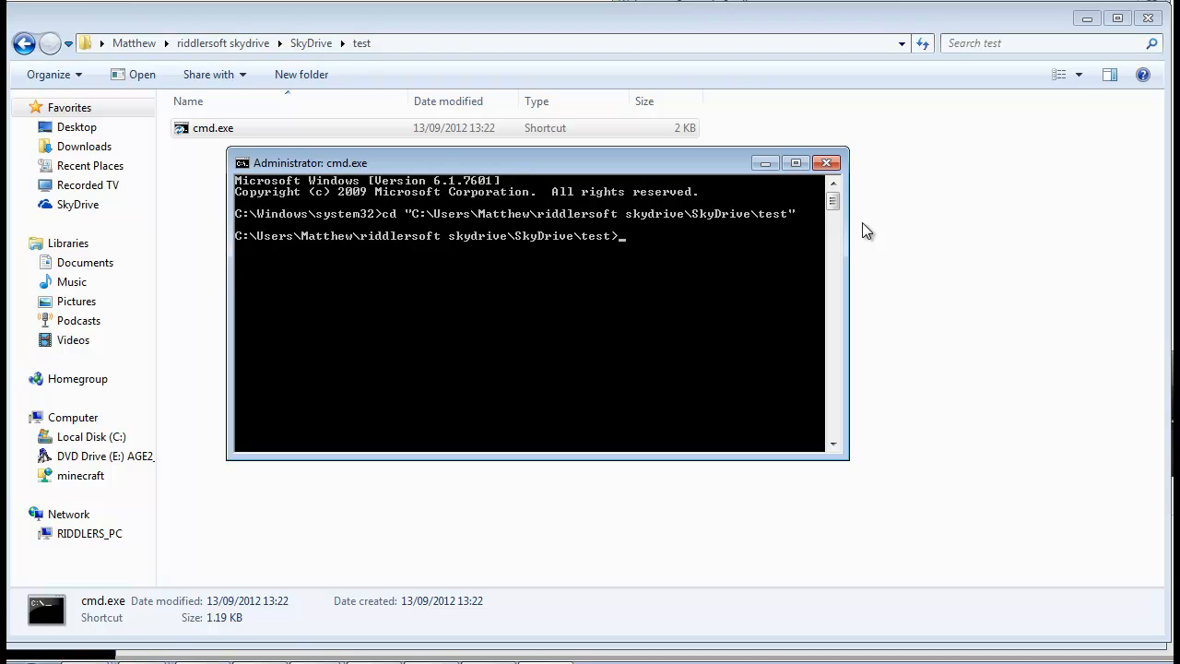
Run mklink without arguments to display its usage help.
{"action": "type", "text": "mklink"}
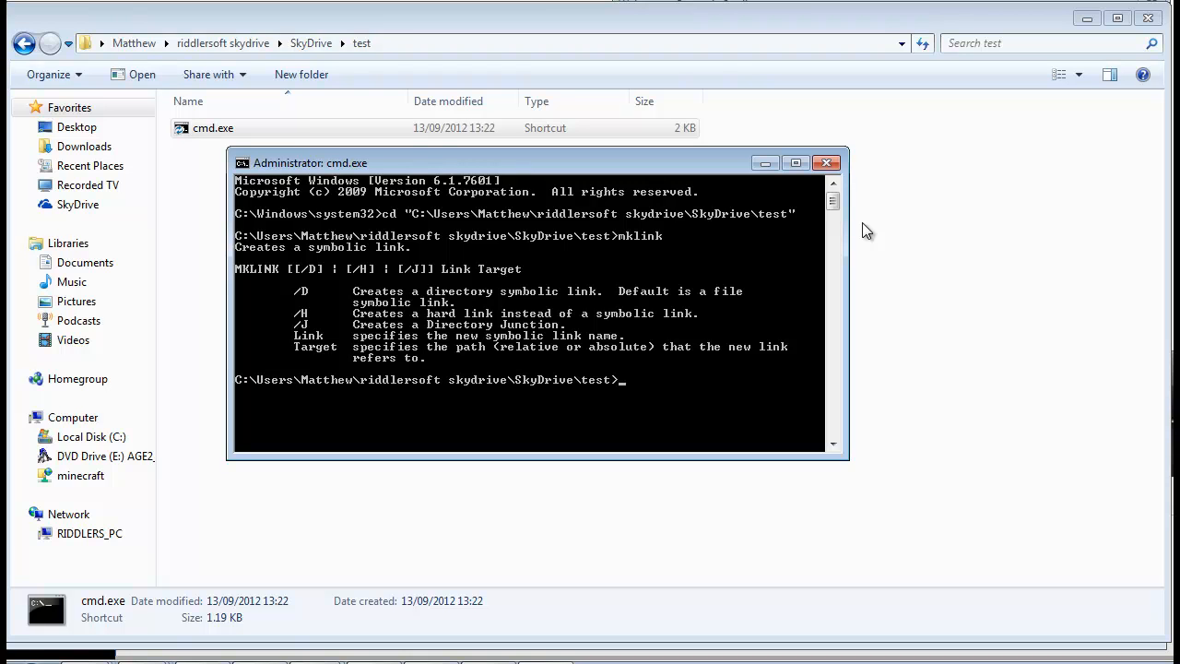
{"action": "type", "text": "mk"}
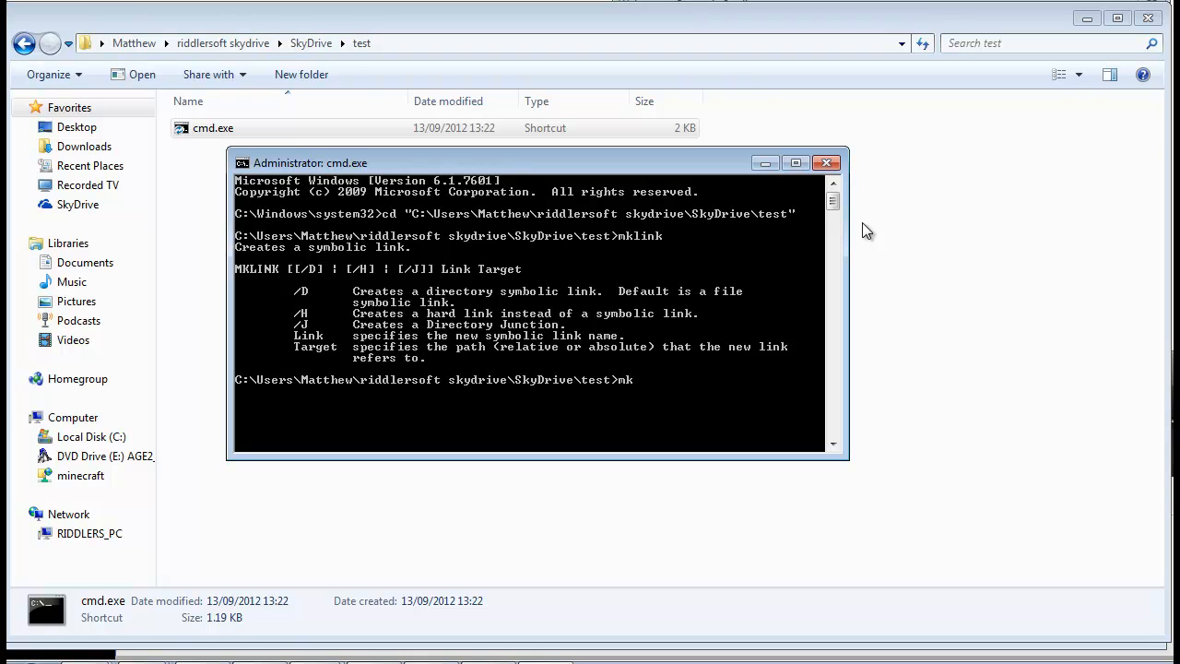
{"action": "type", "text": "link"}
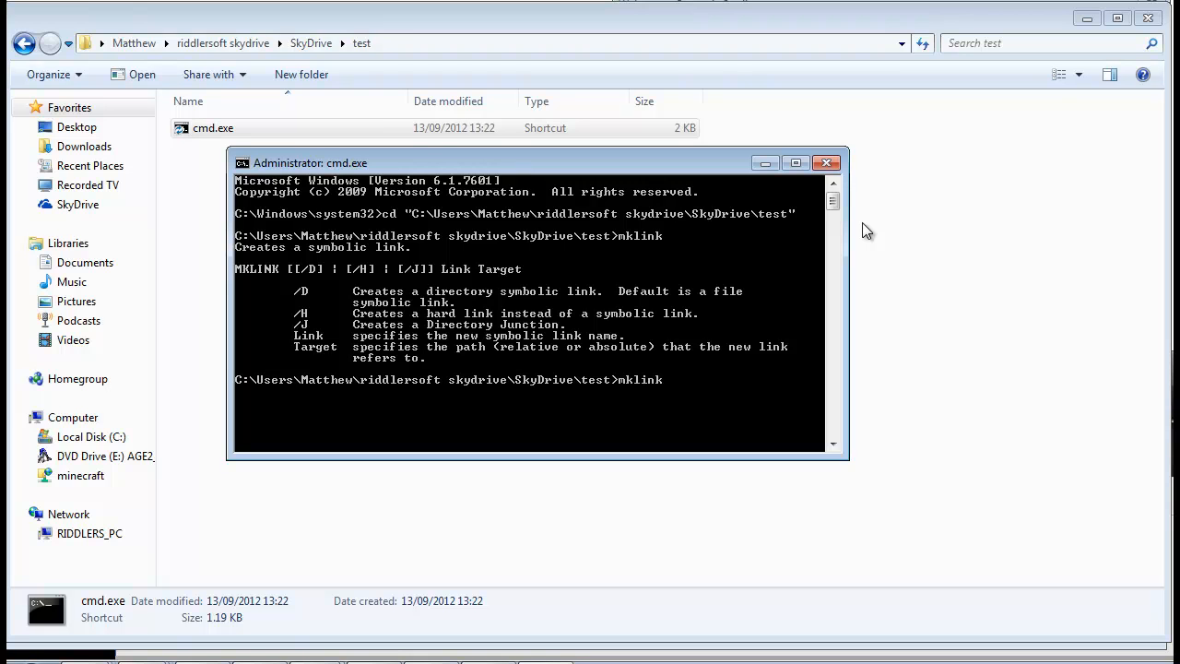
Type the directory link command mklink /d mymusic "" with empty quotes for the target.
{"action": "type", "text": "/c"}
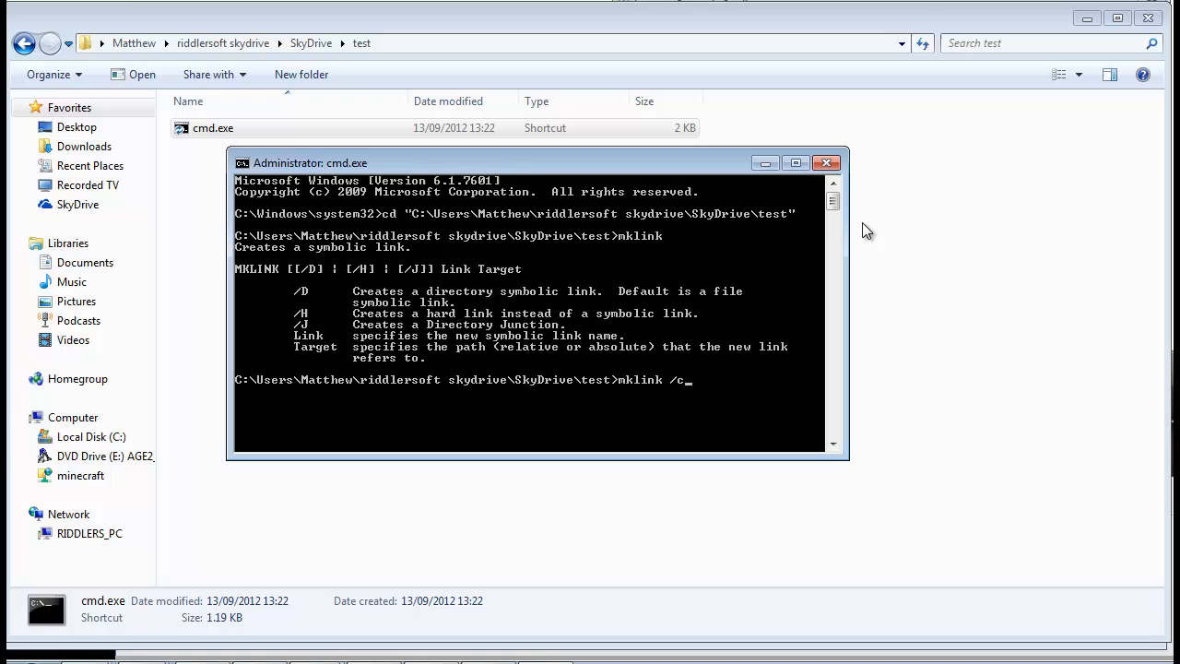
{"action": "type", "text": "/d"}
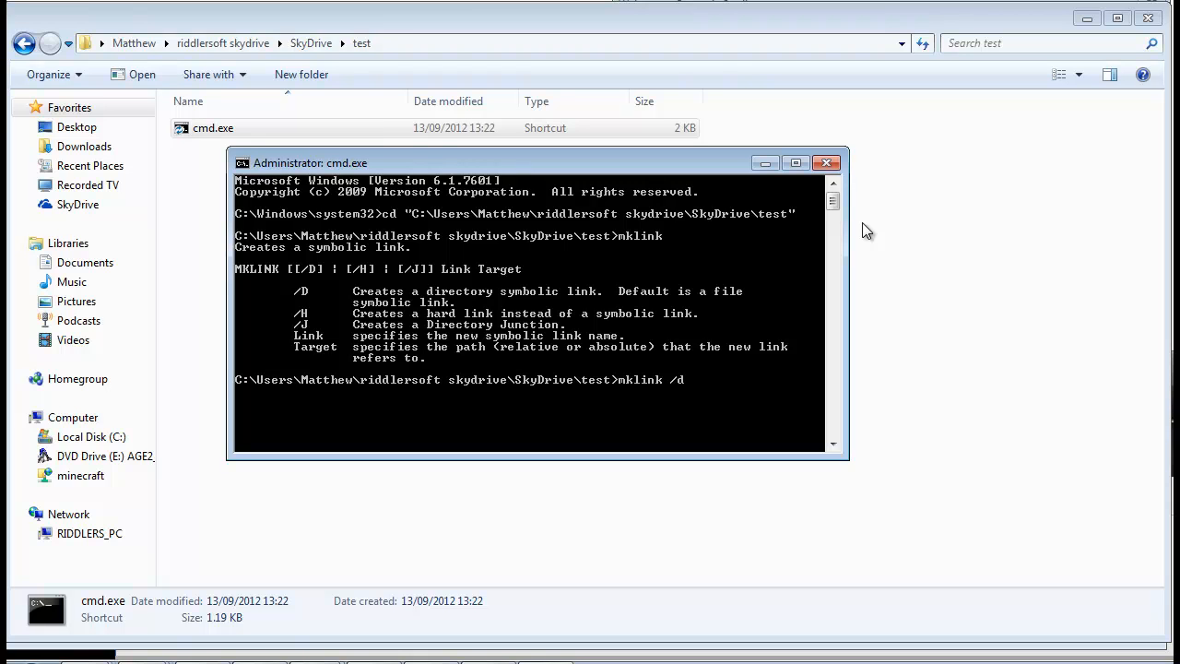
{"action": "mouse_move", "coordinate": [281, 372]}
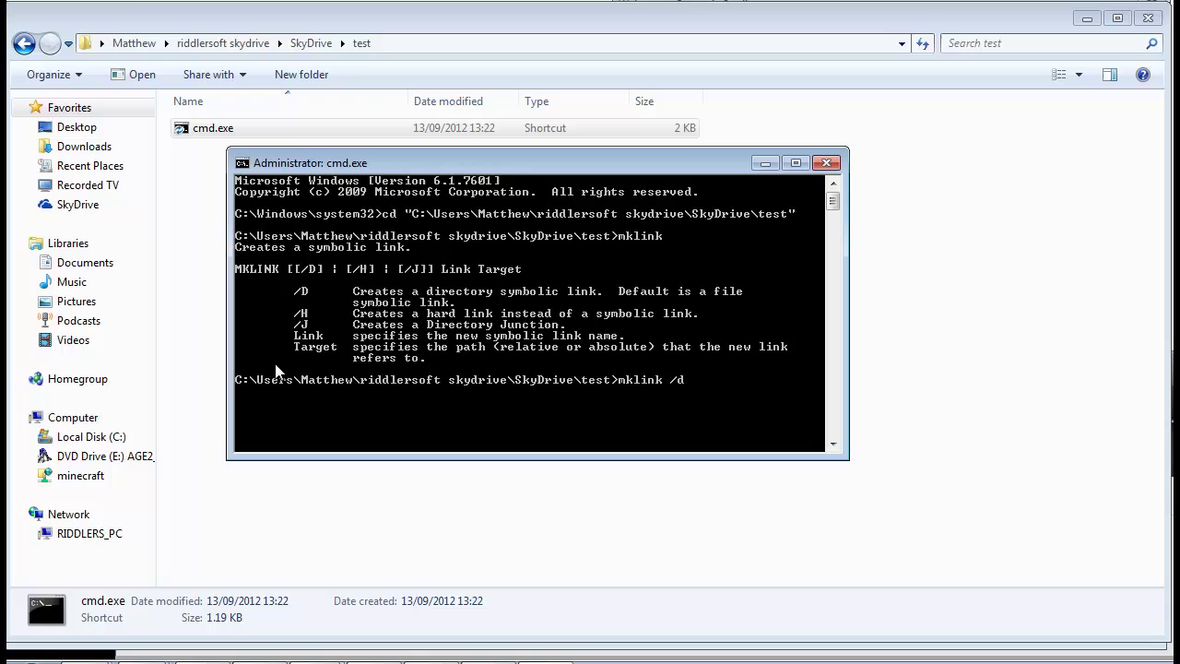
{"action": "mouse_move", "coordinate": [683, 348]}
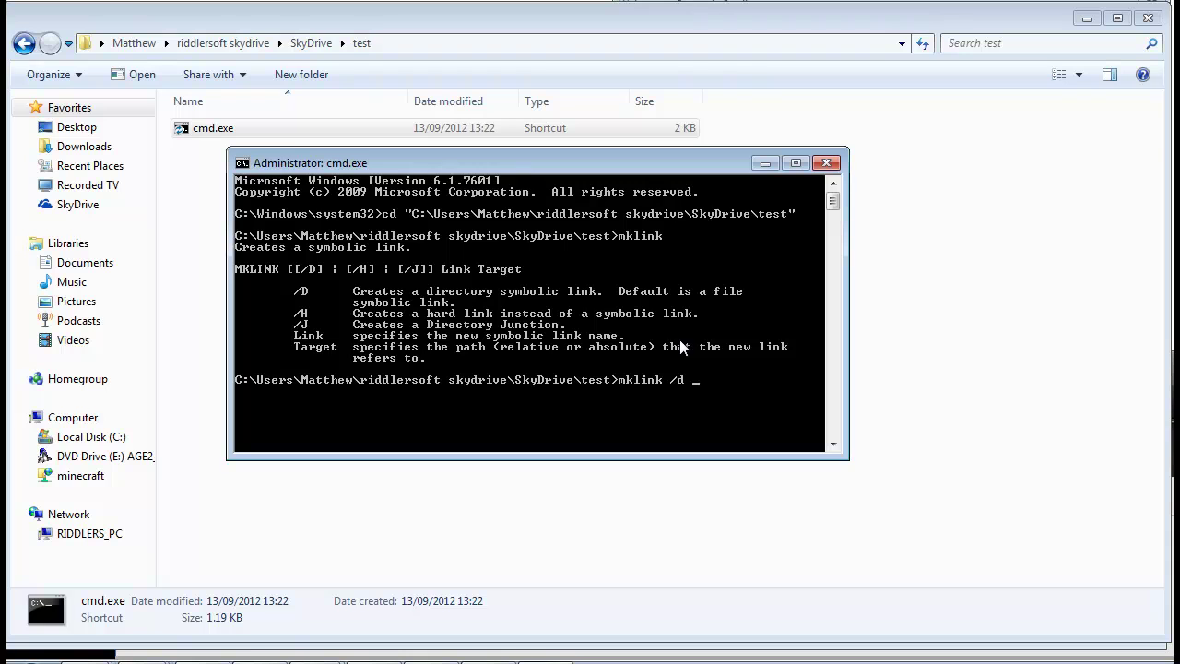
{"action": "type", "text": "mymu"}
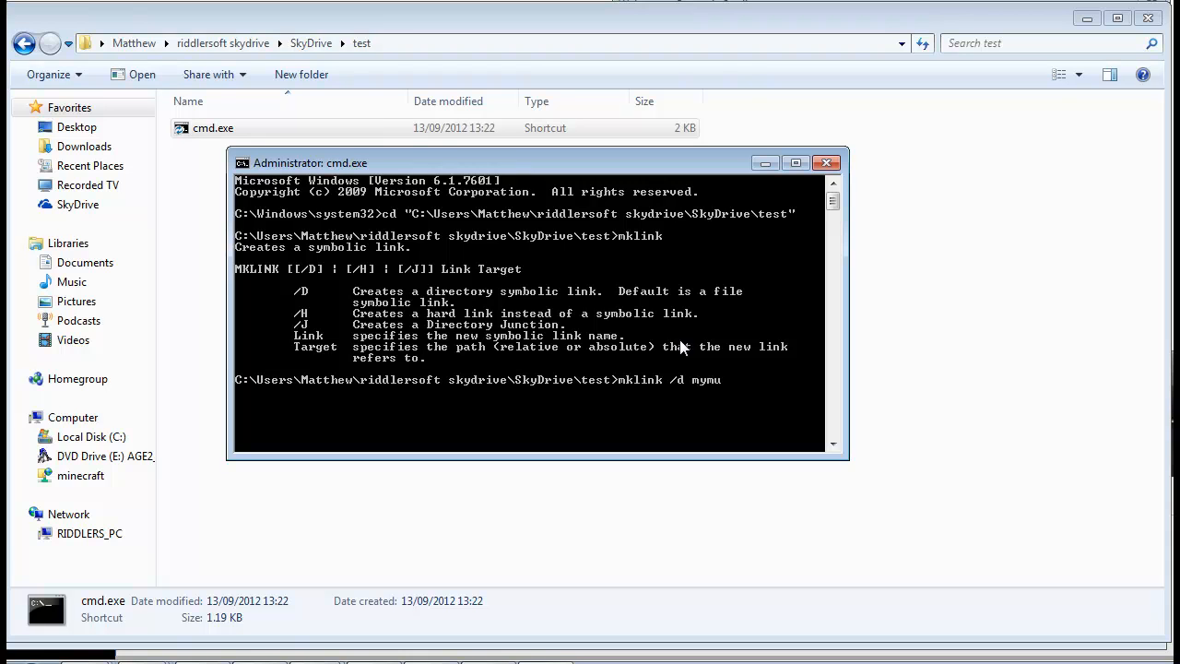
{"action": "type", "text": "sic"}
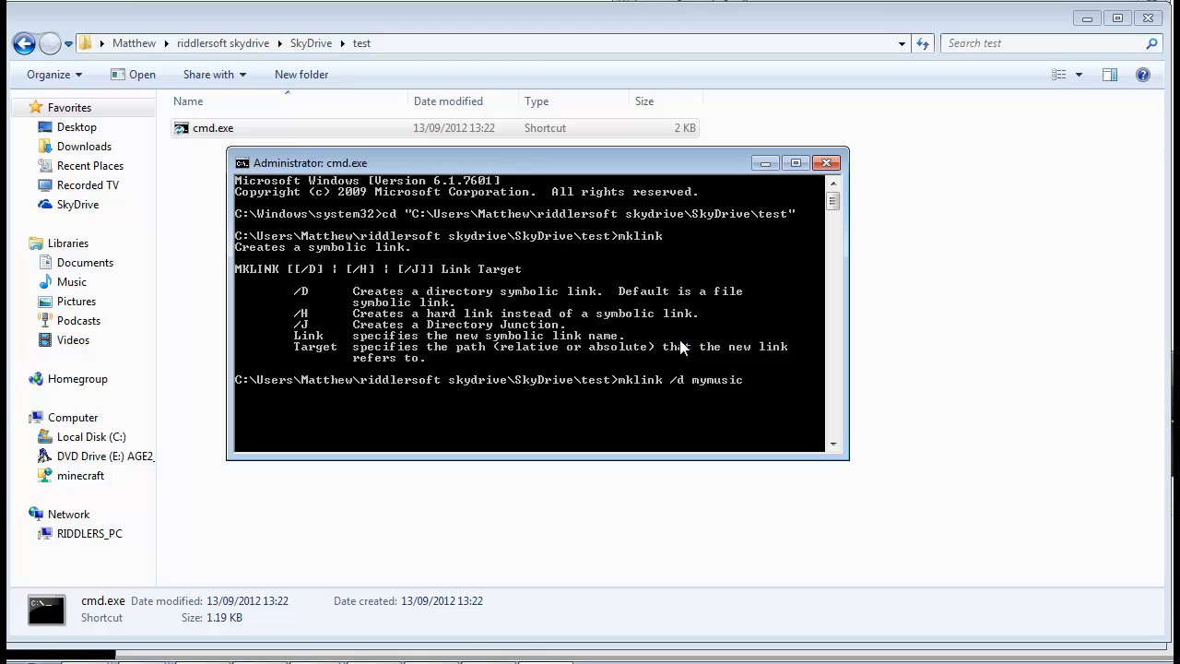
{"action": "type", "text": "\"\""}
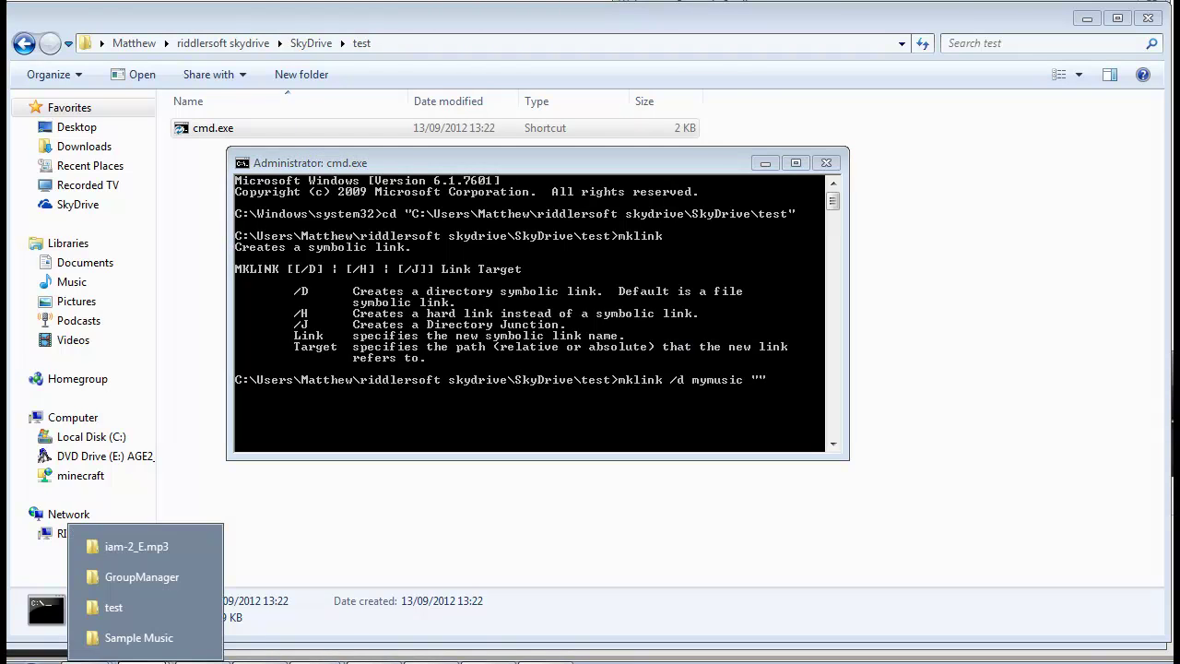
Paste the Public Sample Music folder path as the mklink target and run it.
{"action": "left_click", "coordinate": [139, 637]}
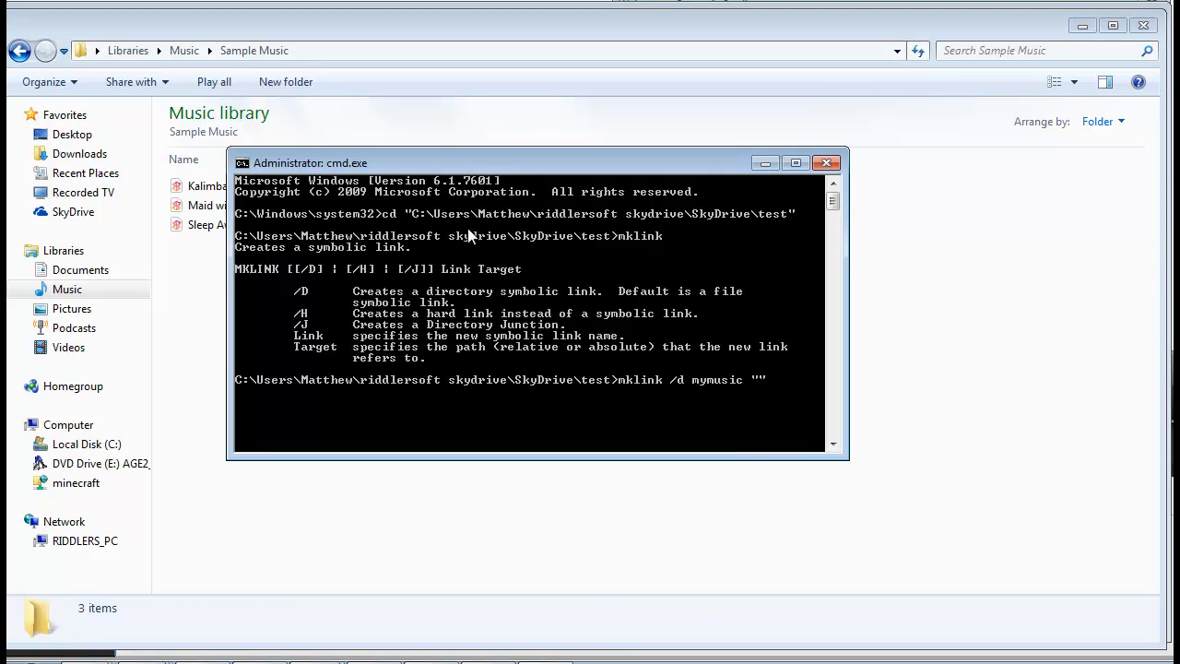
{"action": "right_click", "coordinate": [311, 163]}
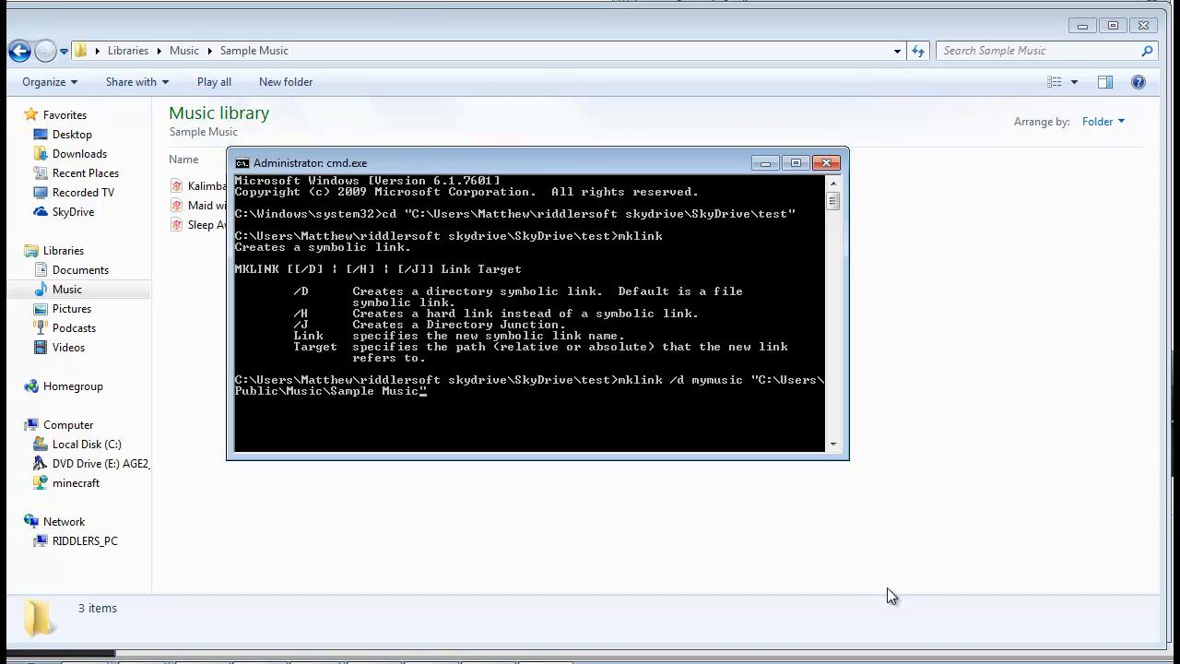
{"action": "mouse_move", "coordinate": [819, 491]}
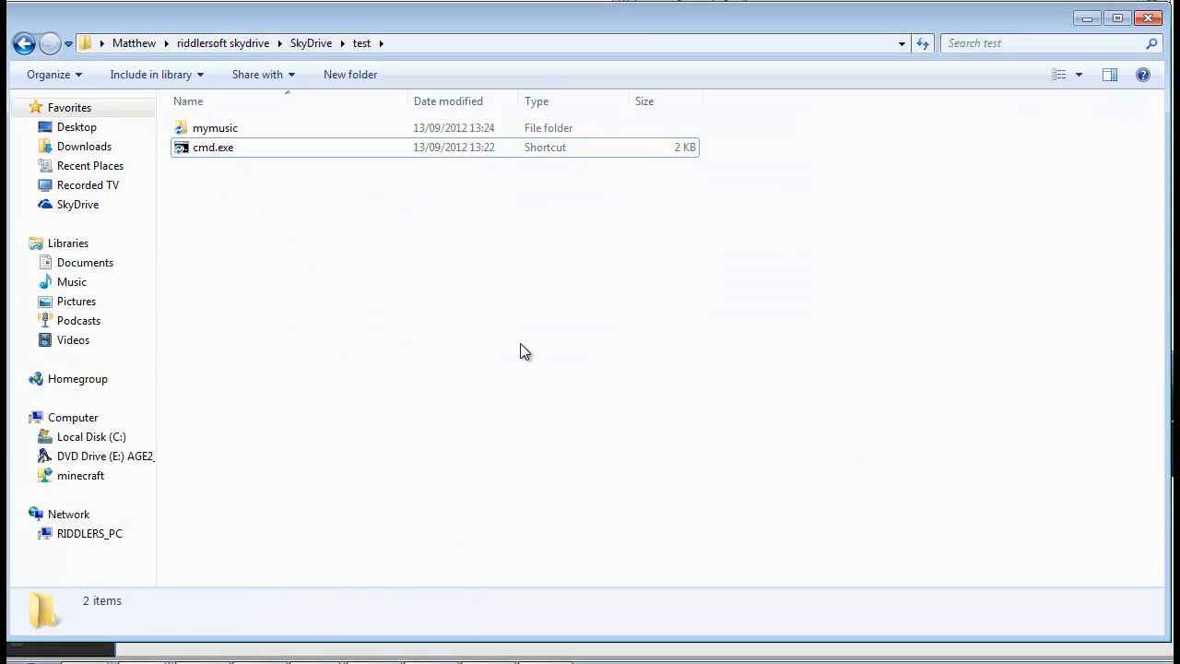
Open the mymusic link folder and view the two Sample Music tracks inside.
{"action": "left_click", "coordinate": [215, 127]}
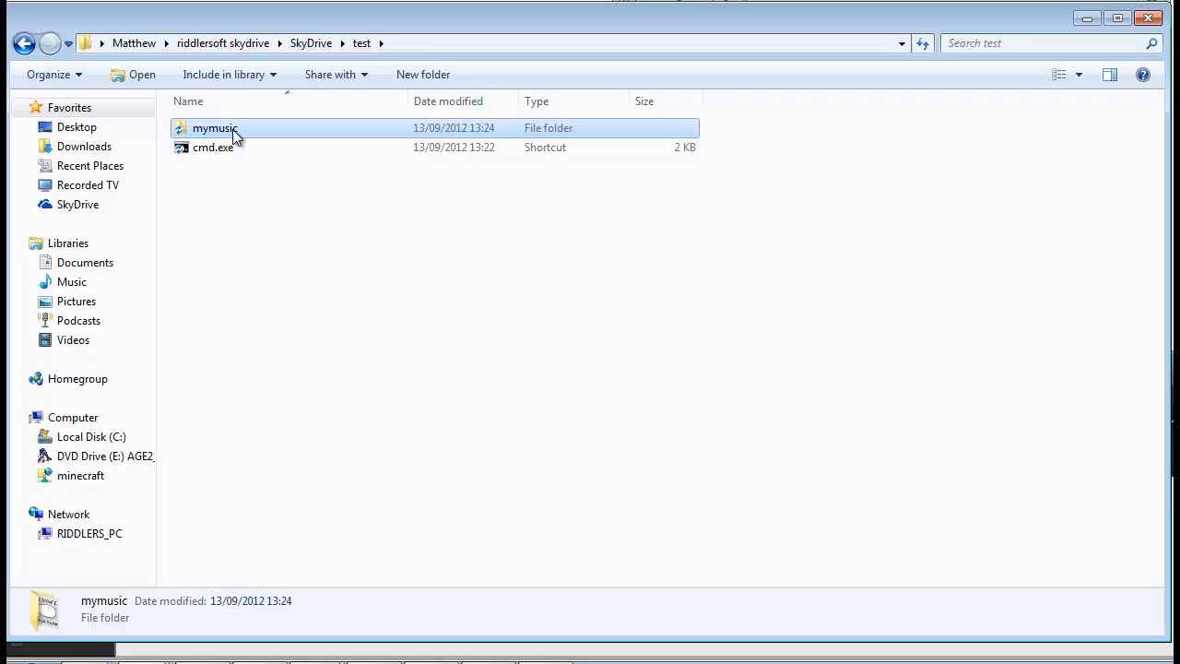
{"action": "double_click", "coordinate": [215, 128]}
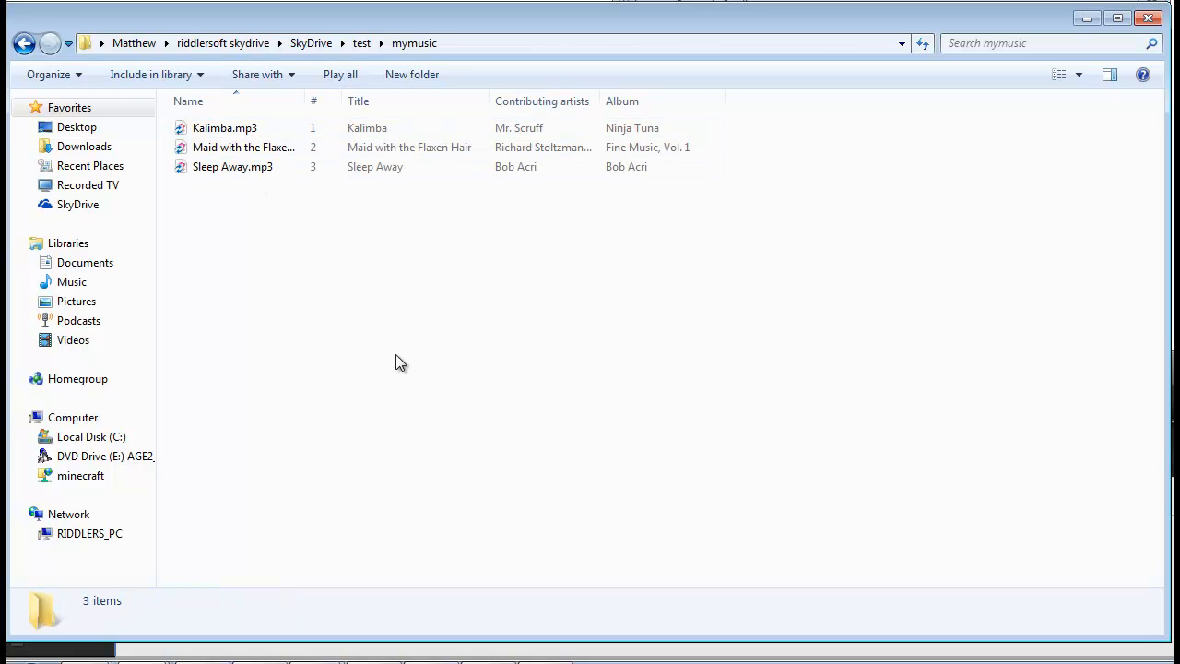
{"action": "mouse_move", "coordinate": [279, 298]}
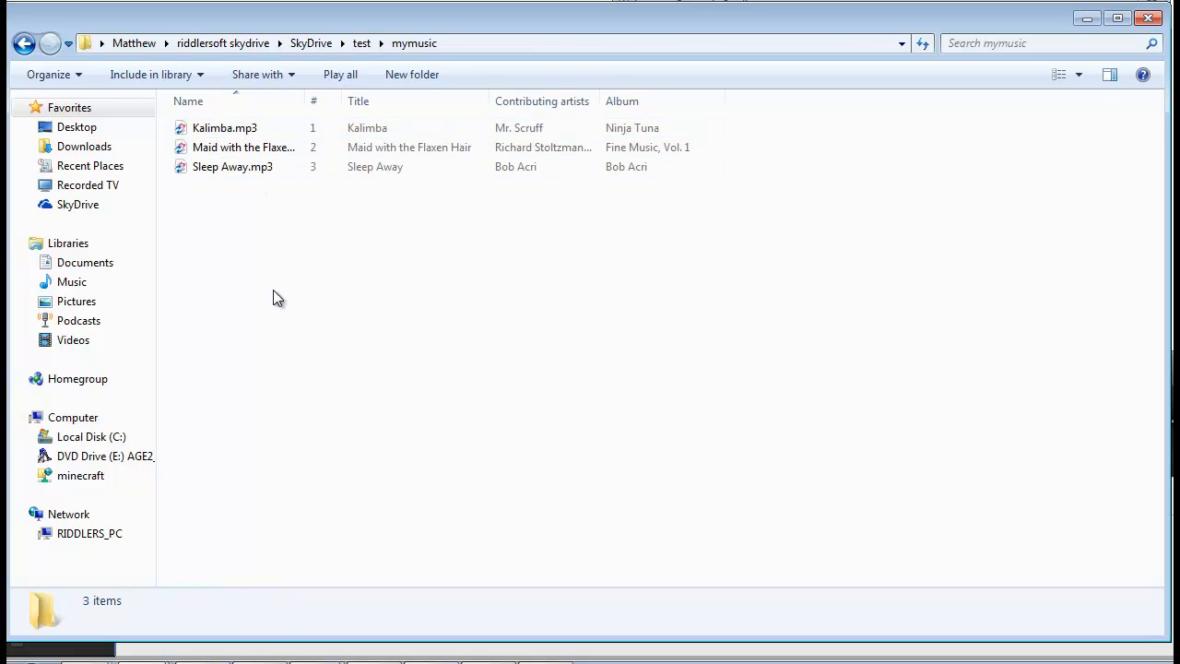
{"action": "left_click", "coordinate": [232, 166]}
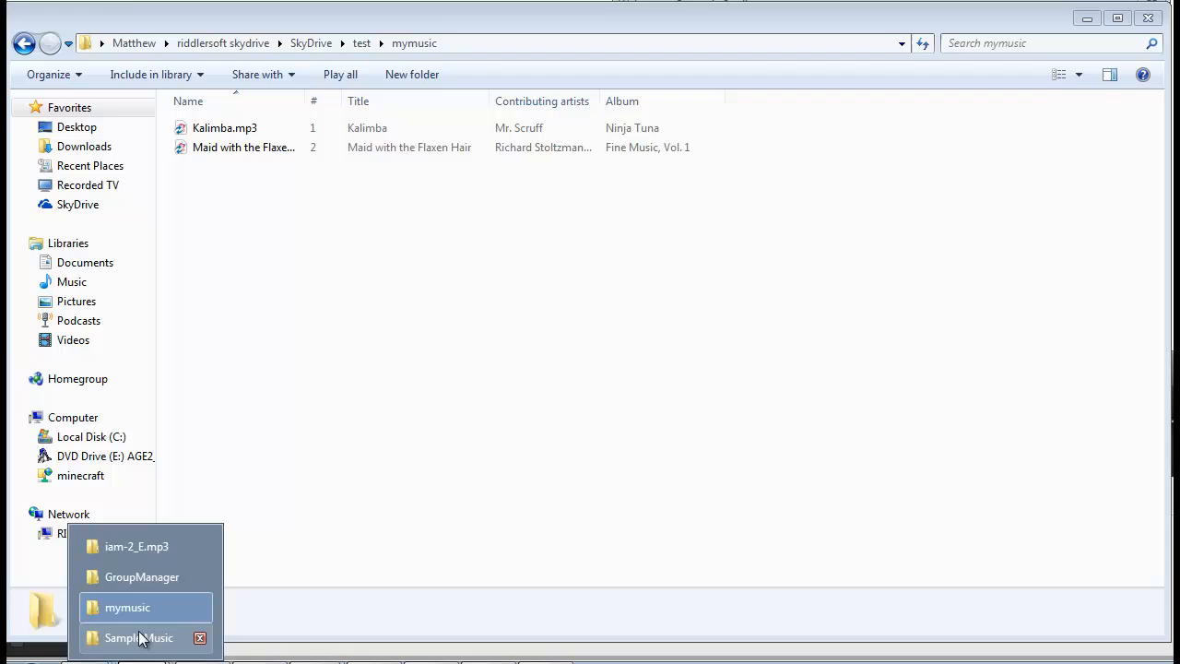
Check Sample Music's two tracks, then return to test, now containing only the cmd.exe shortcut.
{"action": "left_click", "coordinate": [138, 637]}
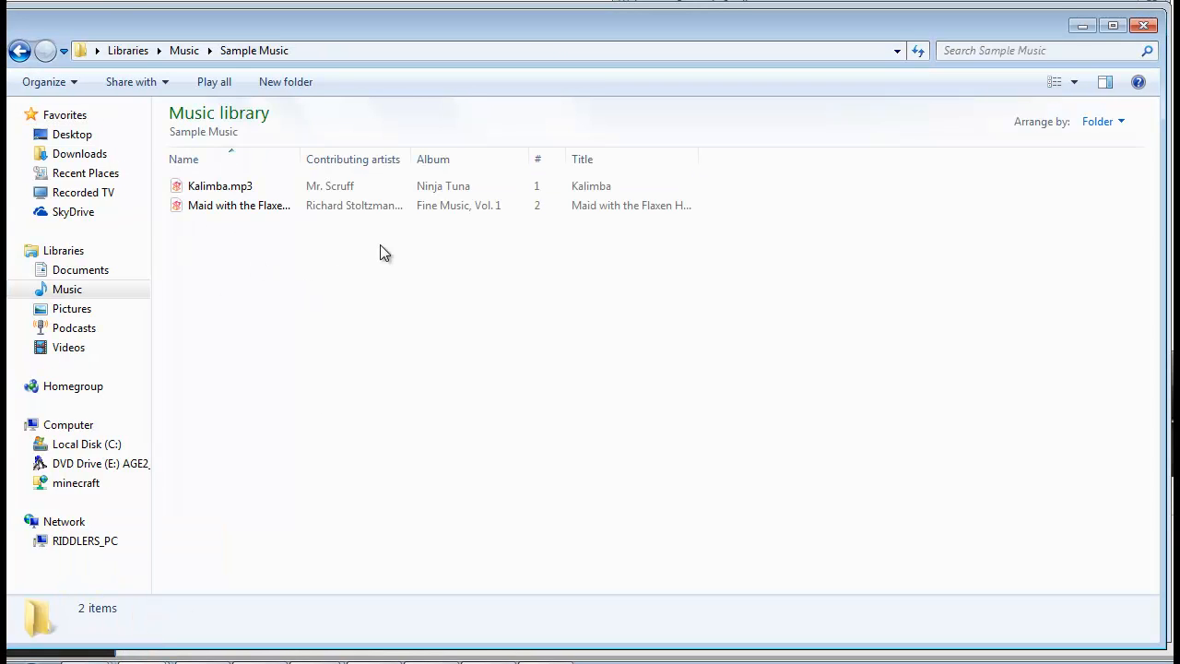
{"action": "mouse_move", "coordinate": [969, 190]}
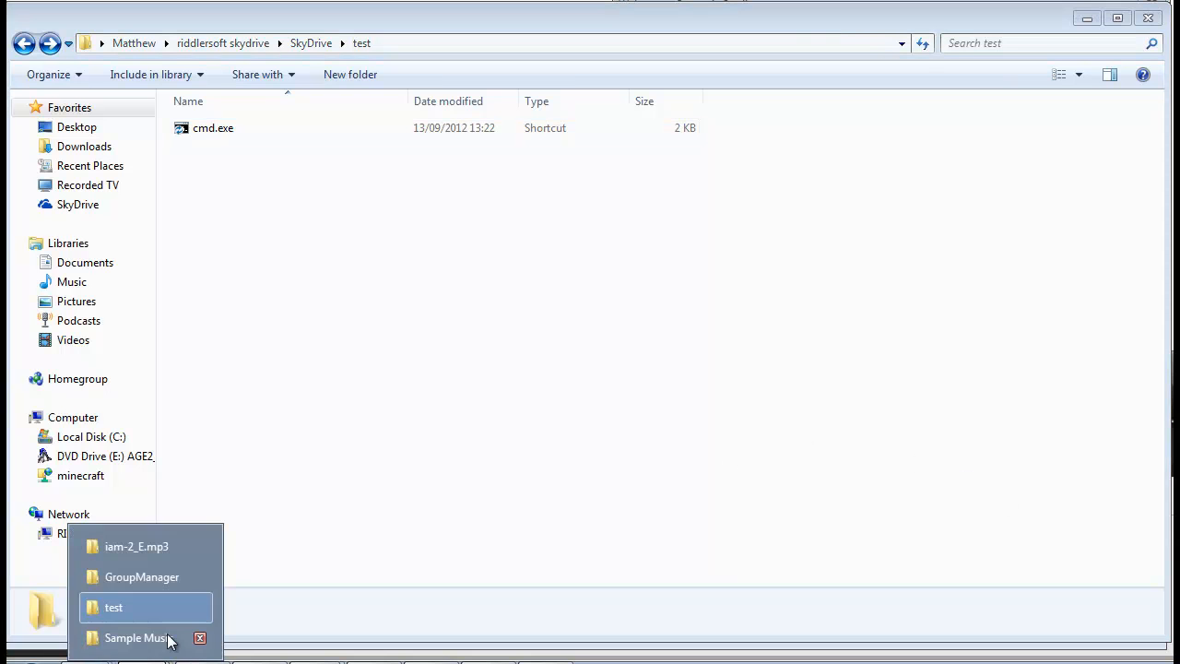
{"action": "left_click", "coordinate": [135, 638]}
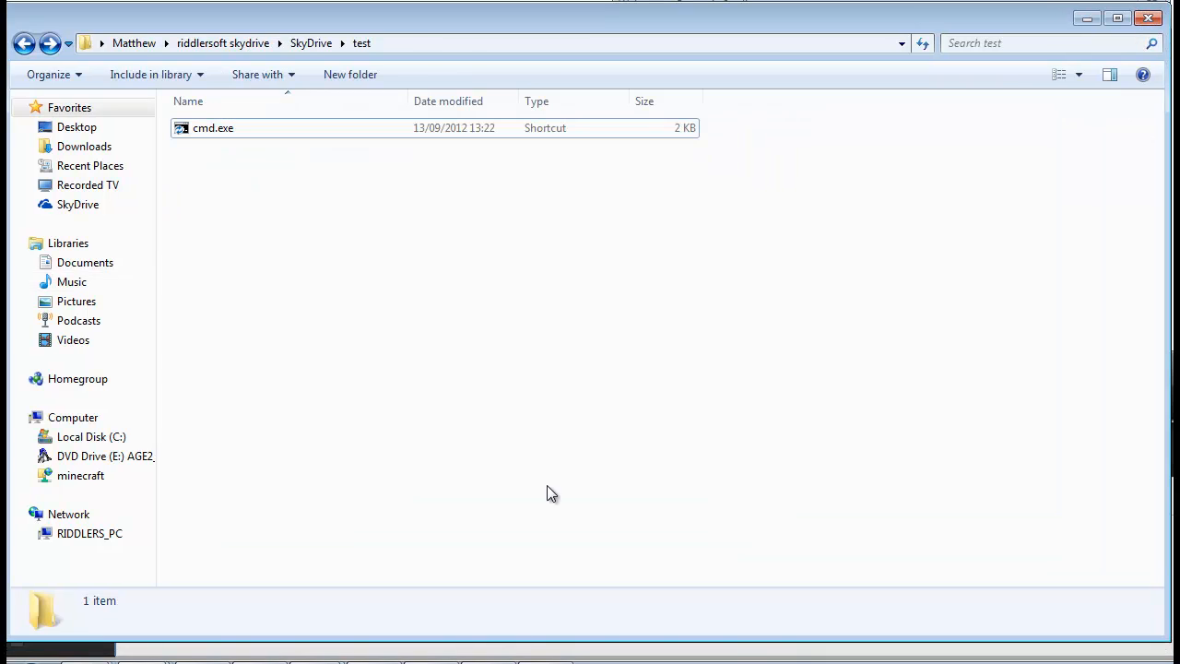
{"action": "mouse_move", "coordinate": [342, 241]}
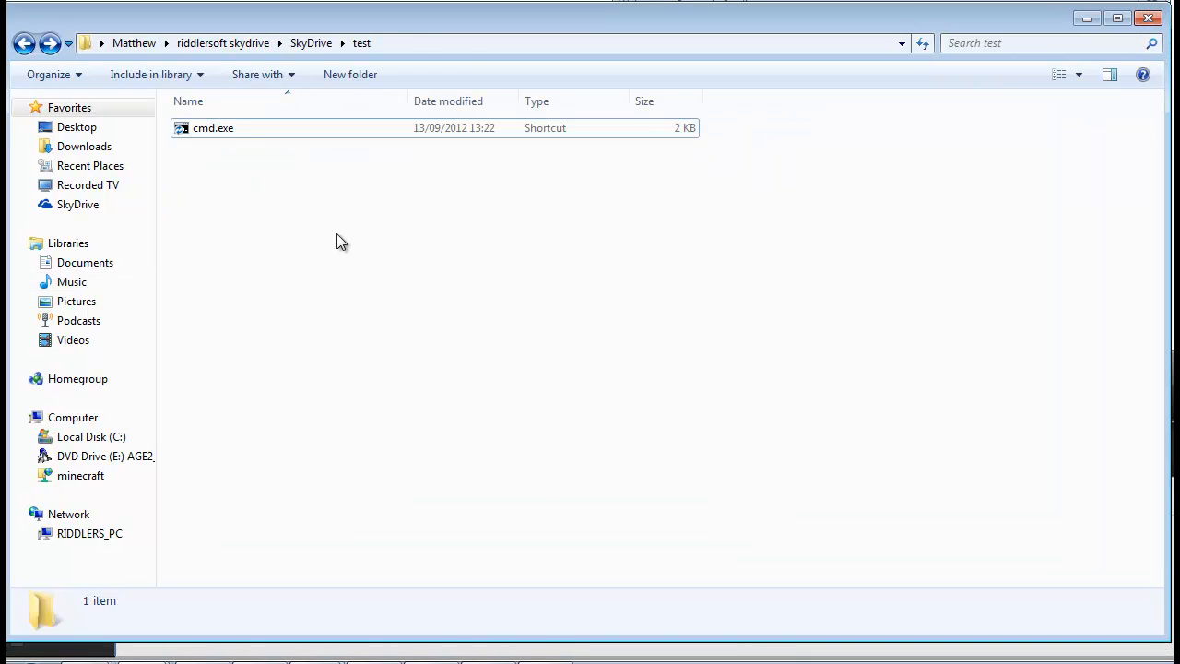